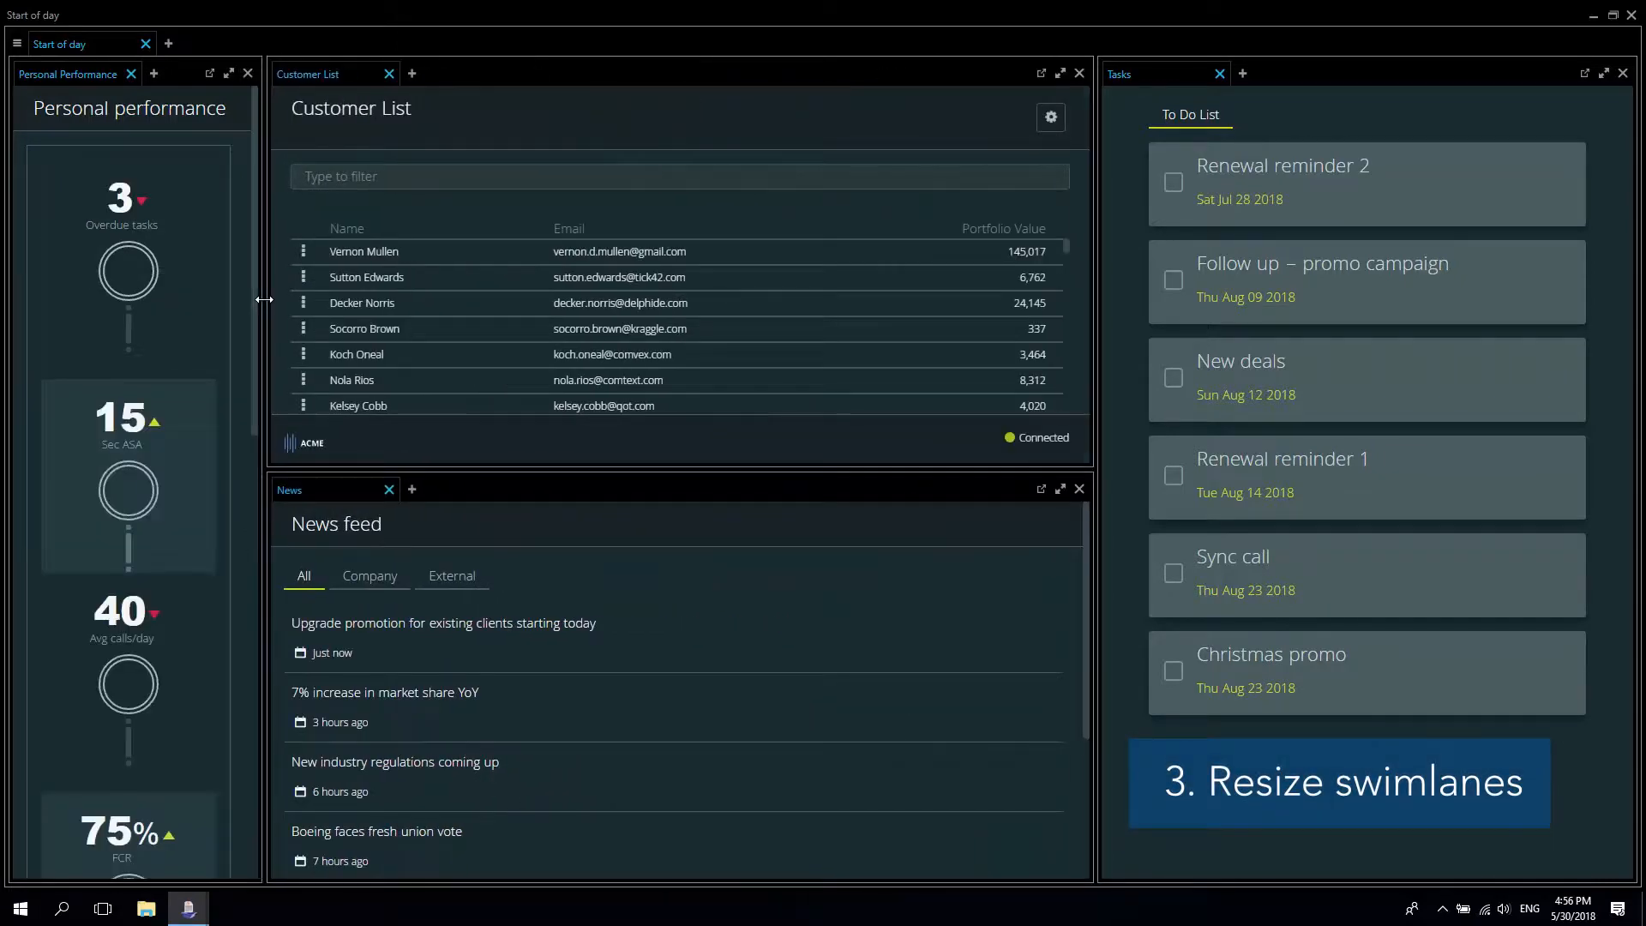
- Drag the swimlane divider right to widen the Personal Performance pane
left_click_drag(265, 301, 543, 301)
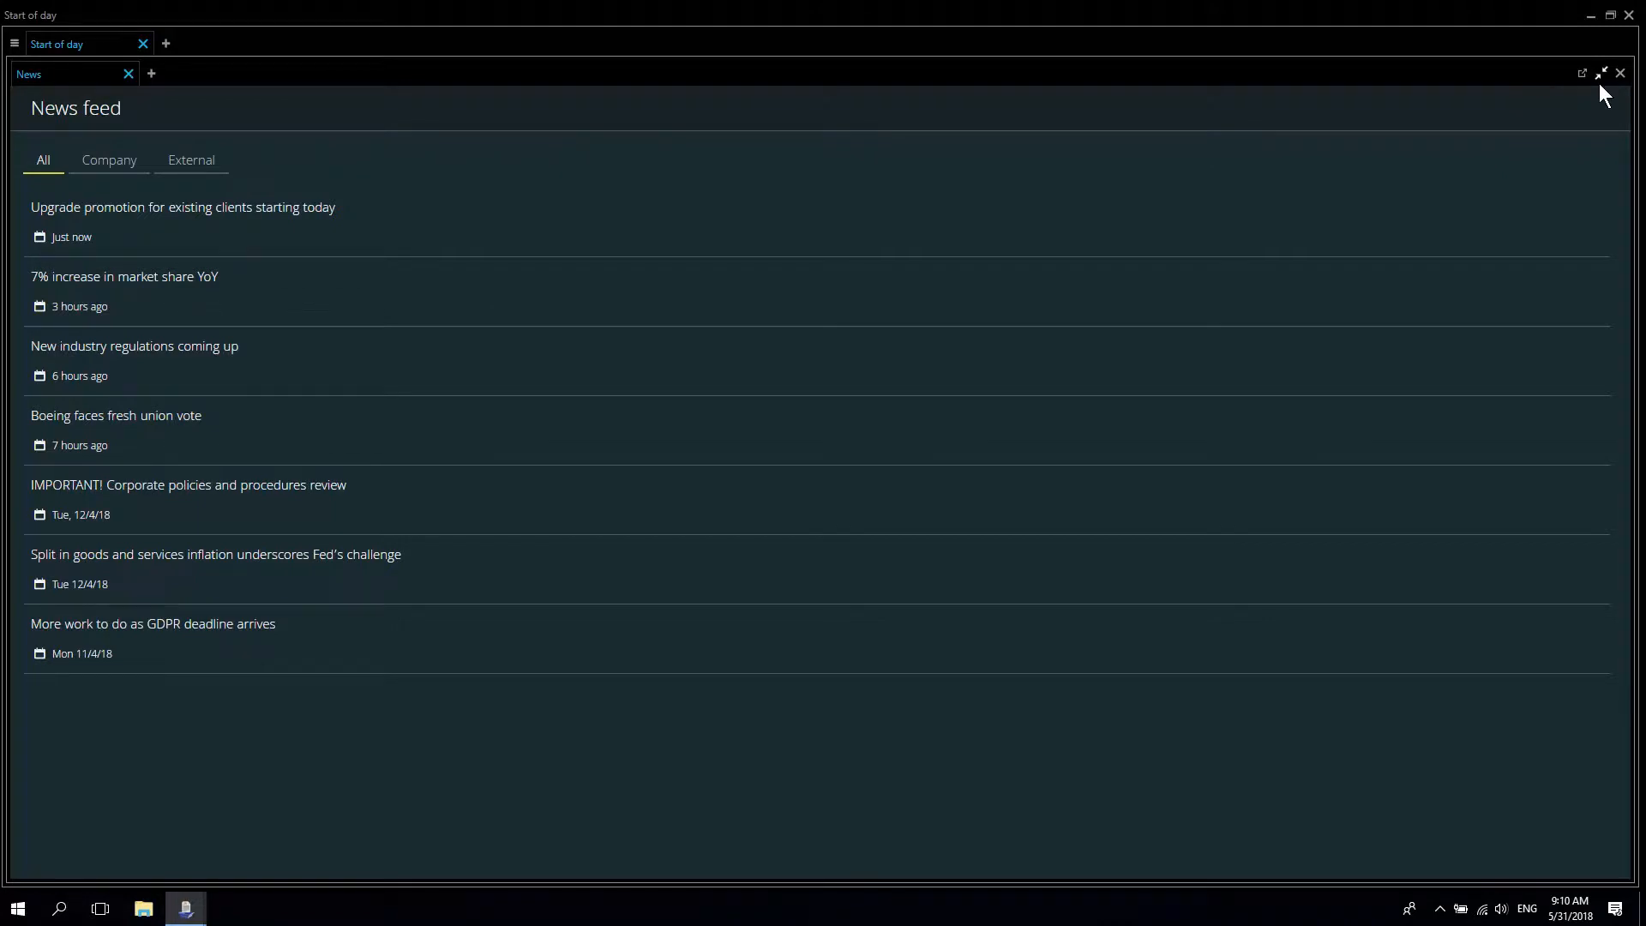
- Restore News from full size and move it below Tasks in the right column
left_click(1600, 72)
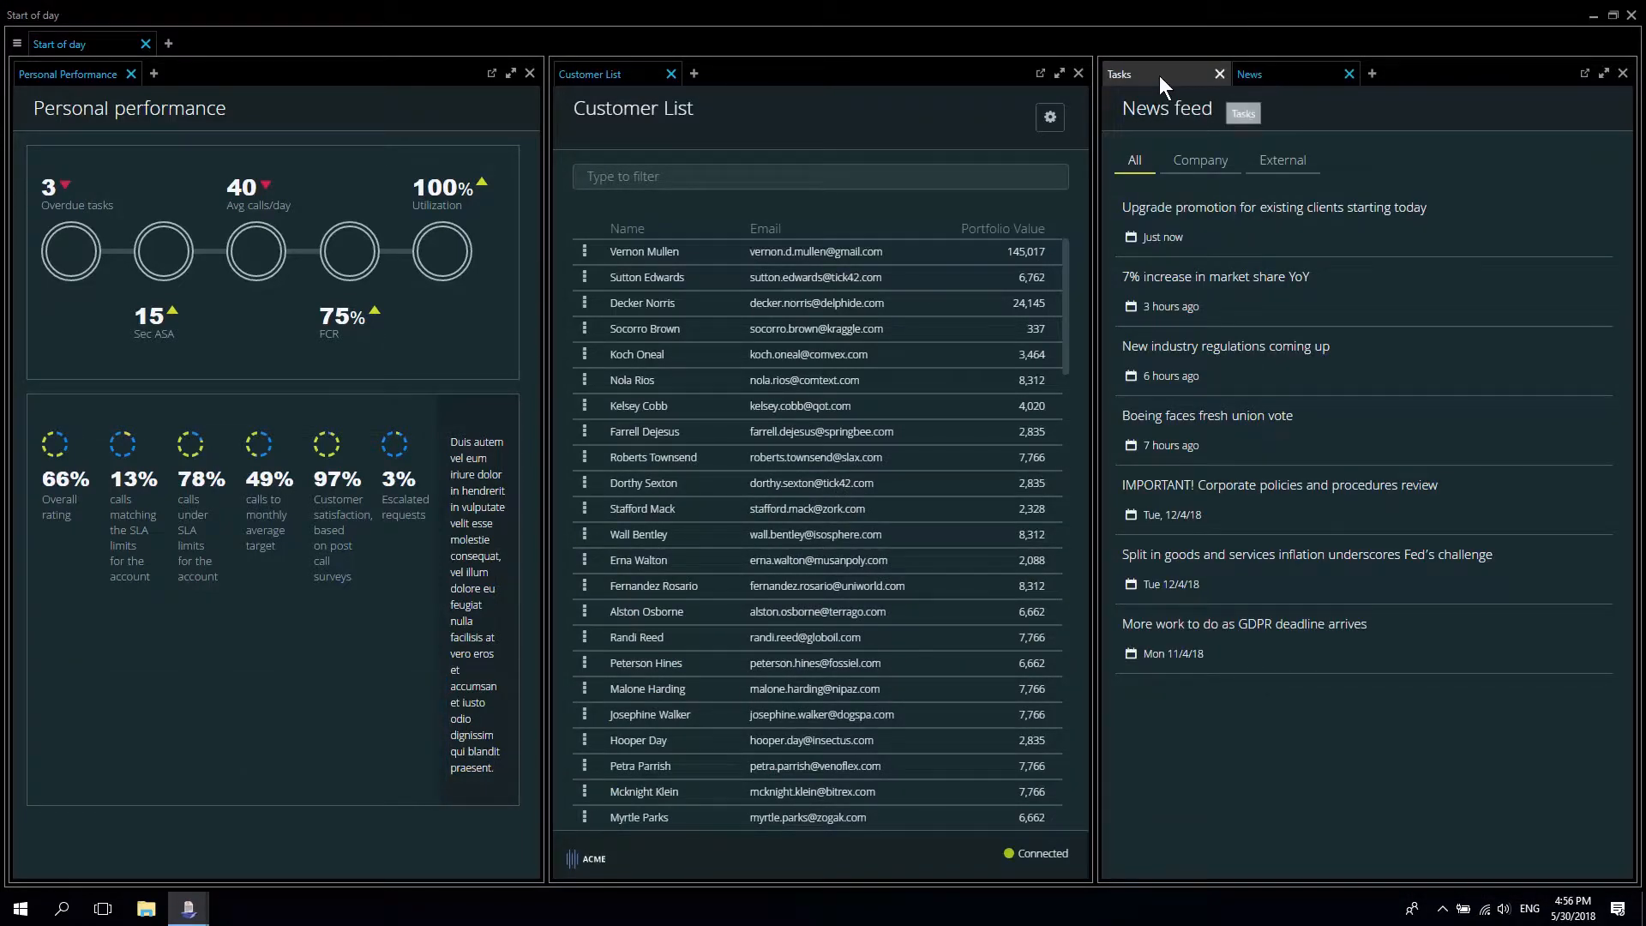
left_click(1117, 74)
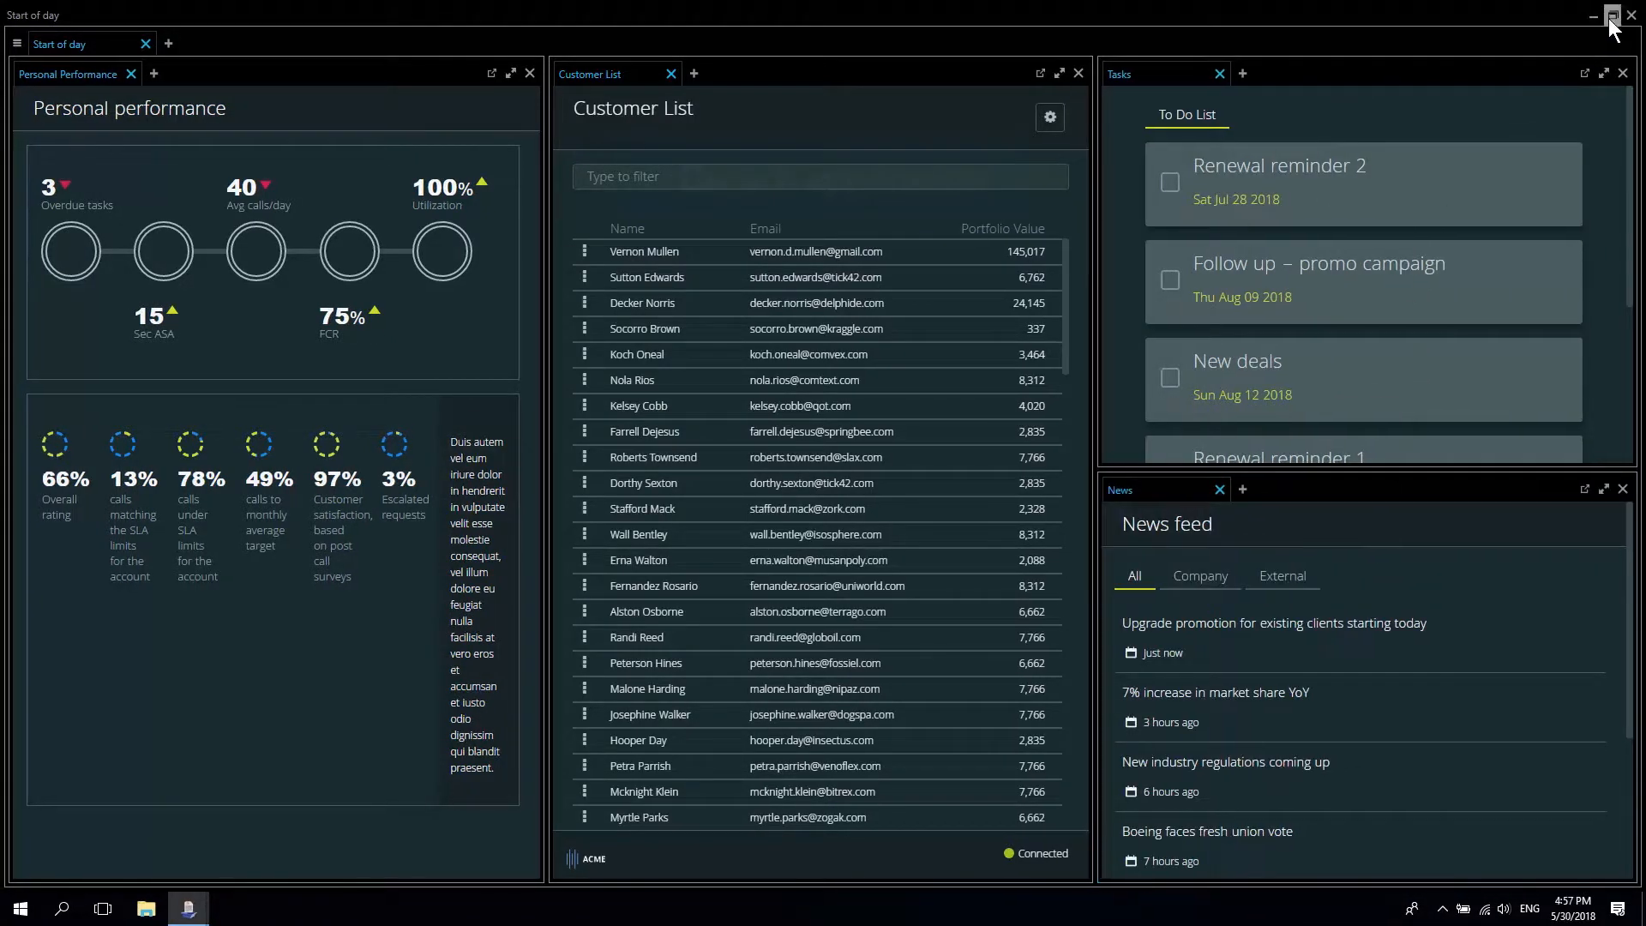
- Shrink the workspace window, tear News out as a floating window, then redock it under Tasks
left_click(1609, 15)
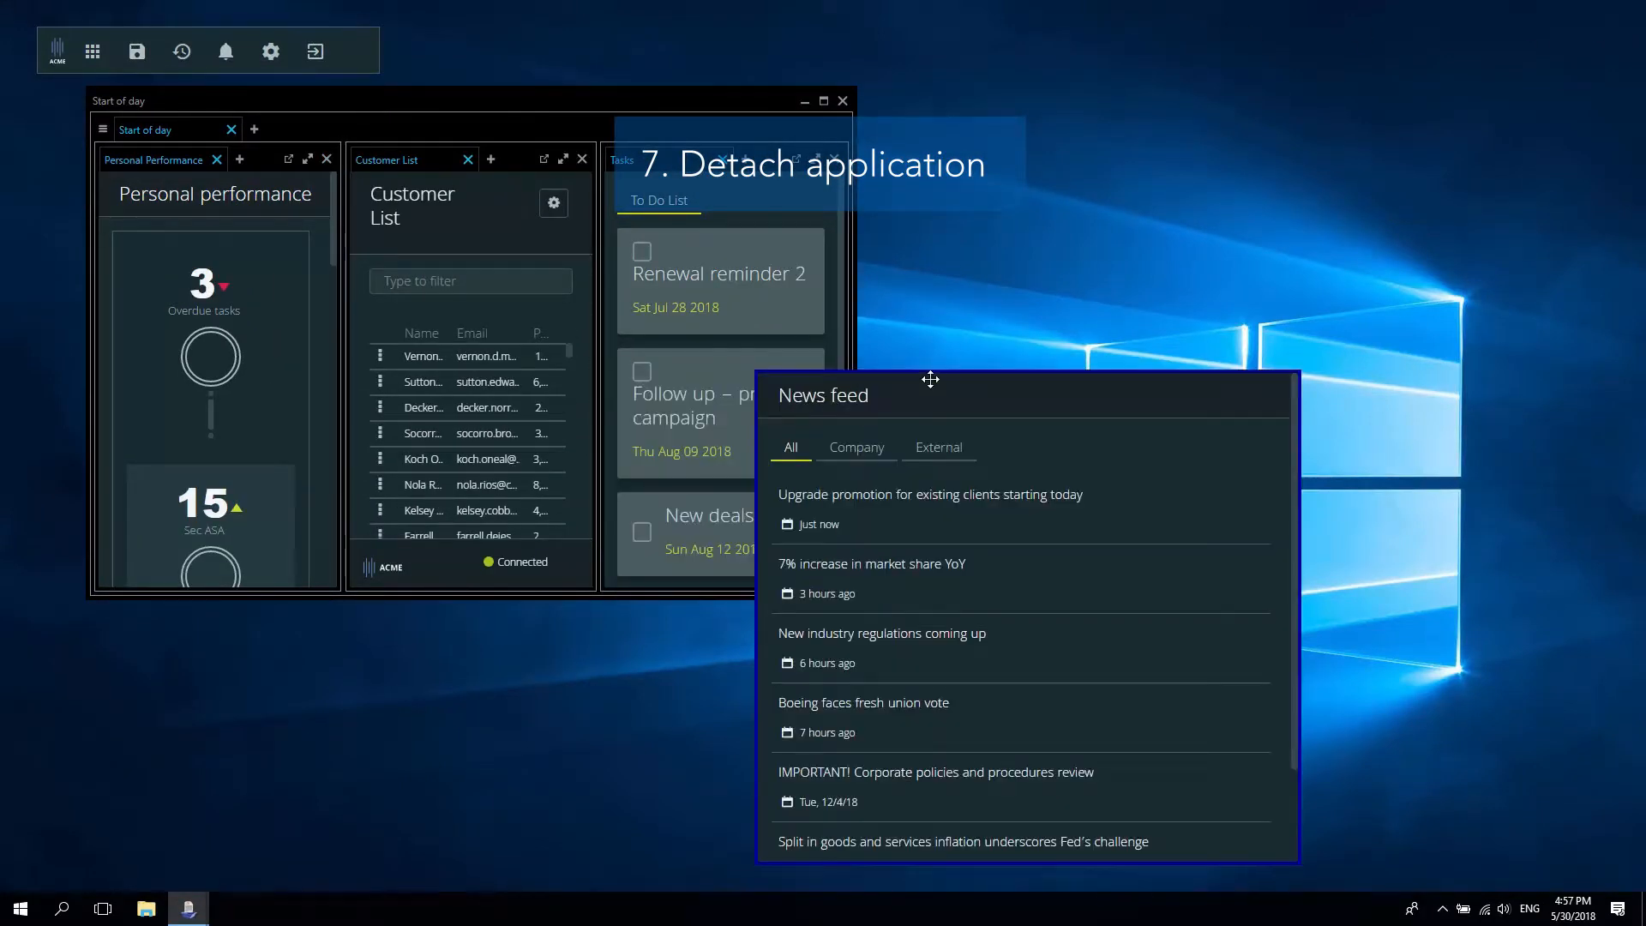
left_click_drag(929, 380, 1008, 380)
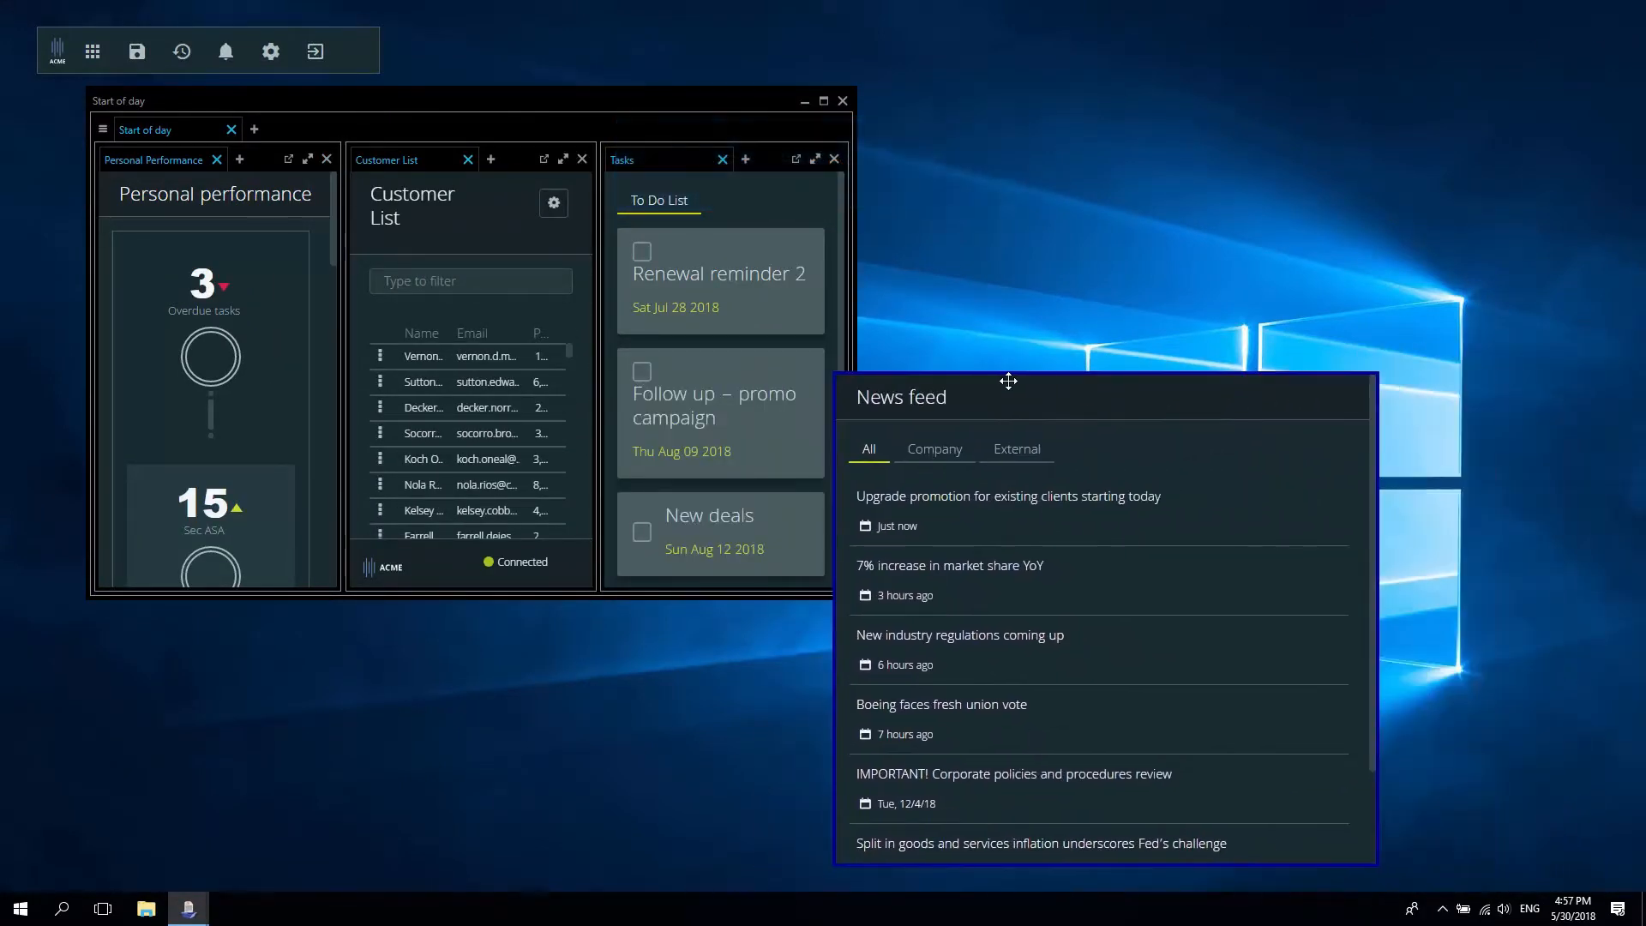
left_click_drag(1007, 380, 734, 425)
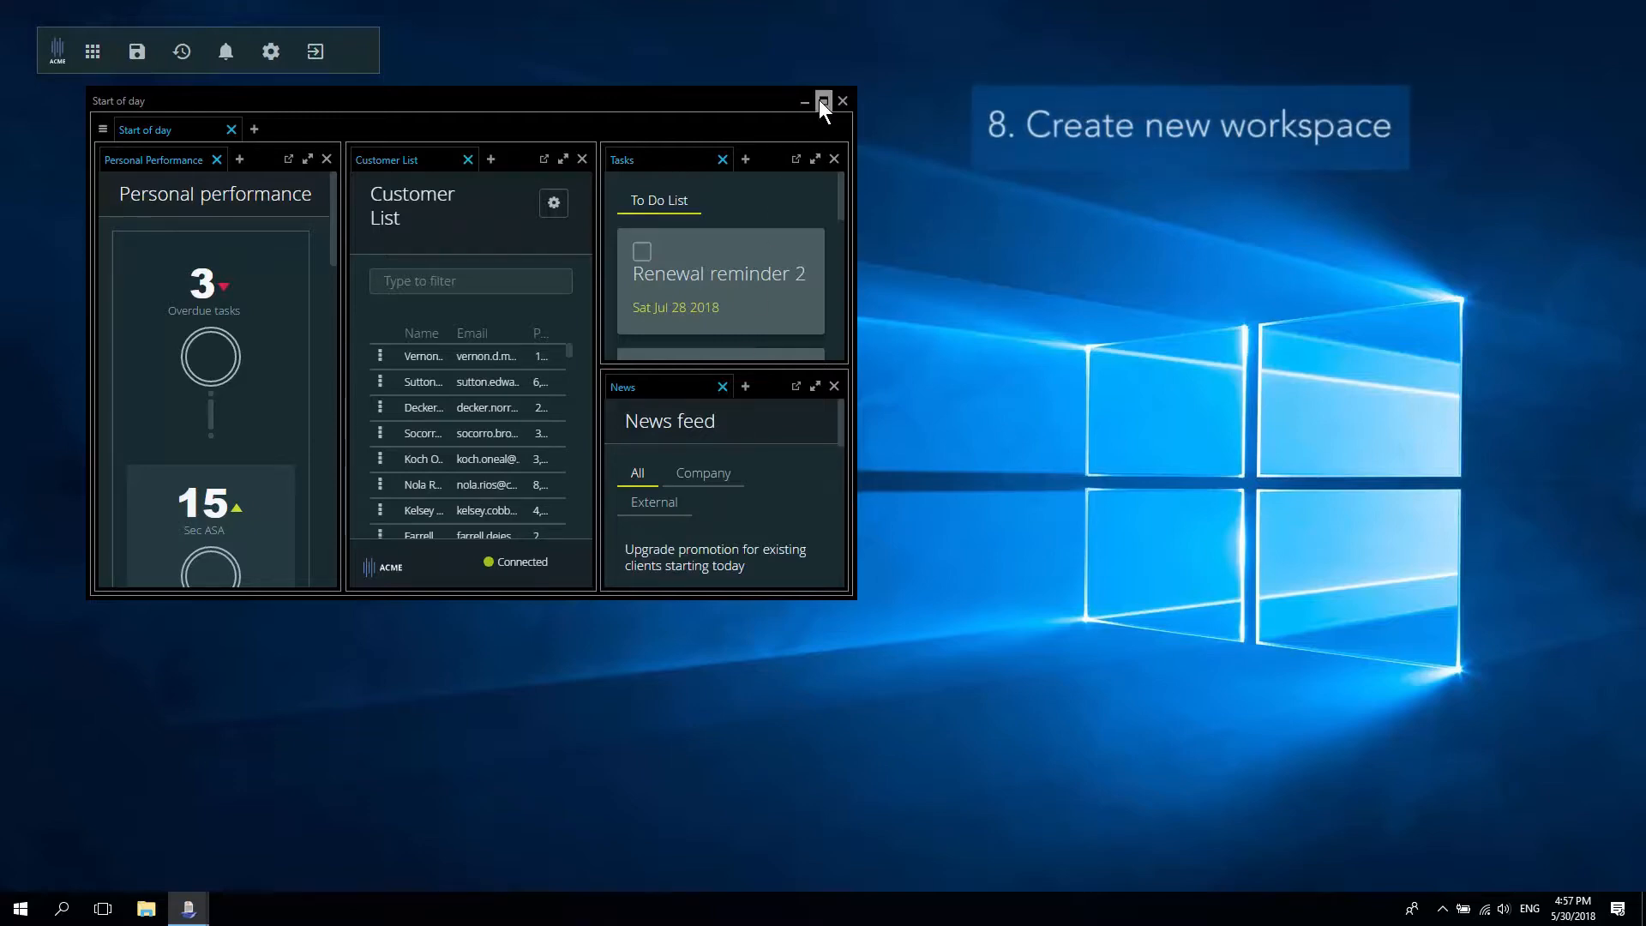
- Maximize the window, add a new workspace, and add Customer View via a 'custo' search
left_click(823, 100)
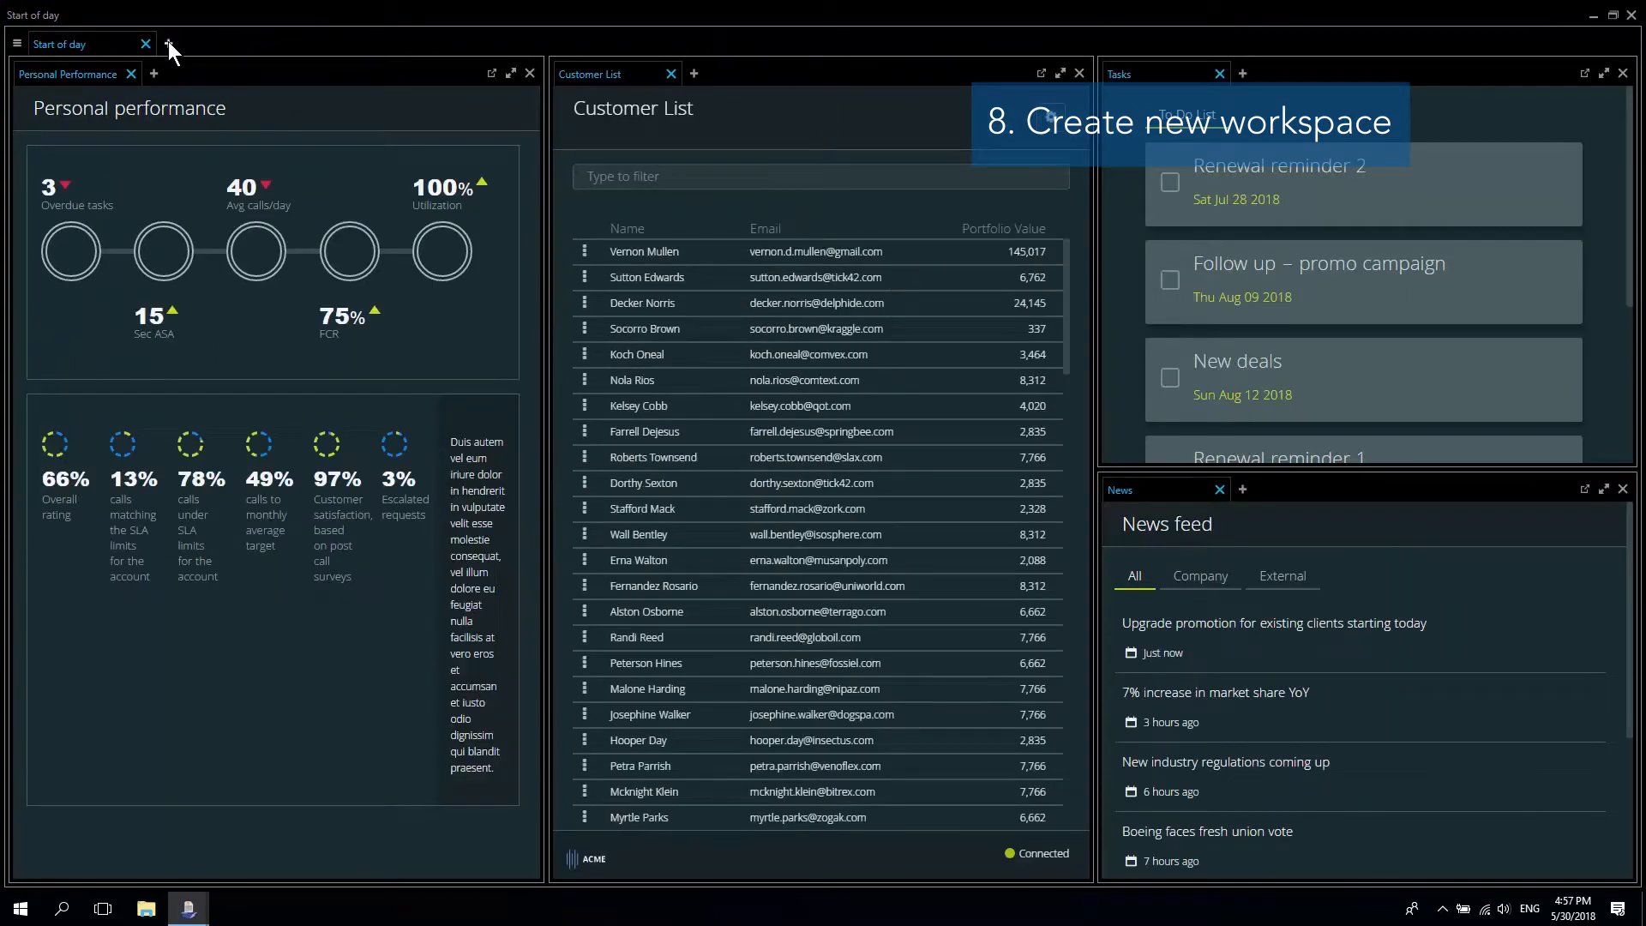
left_click(168, 44)
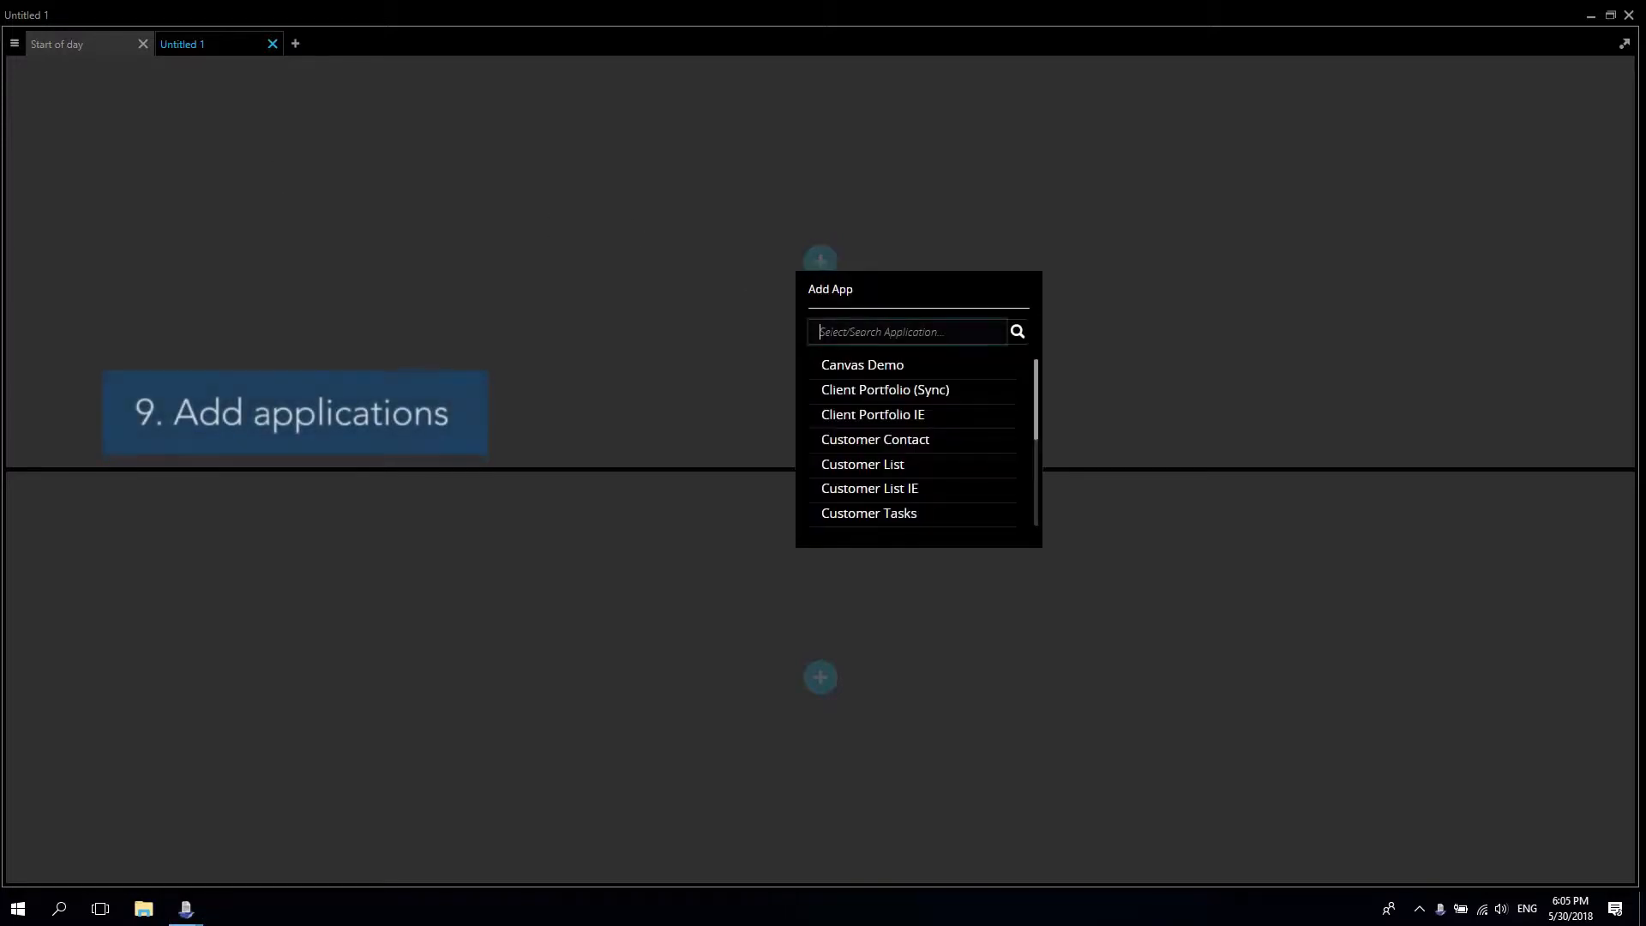
type("custo")
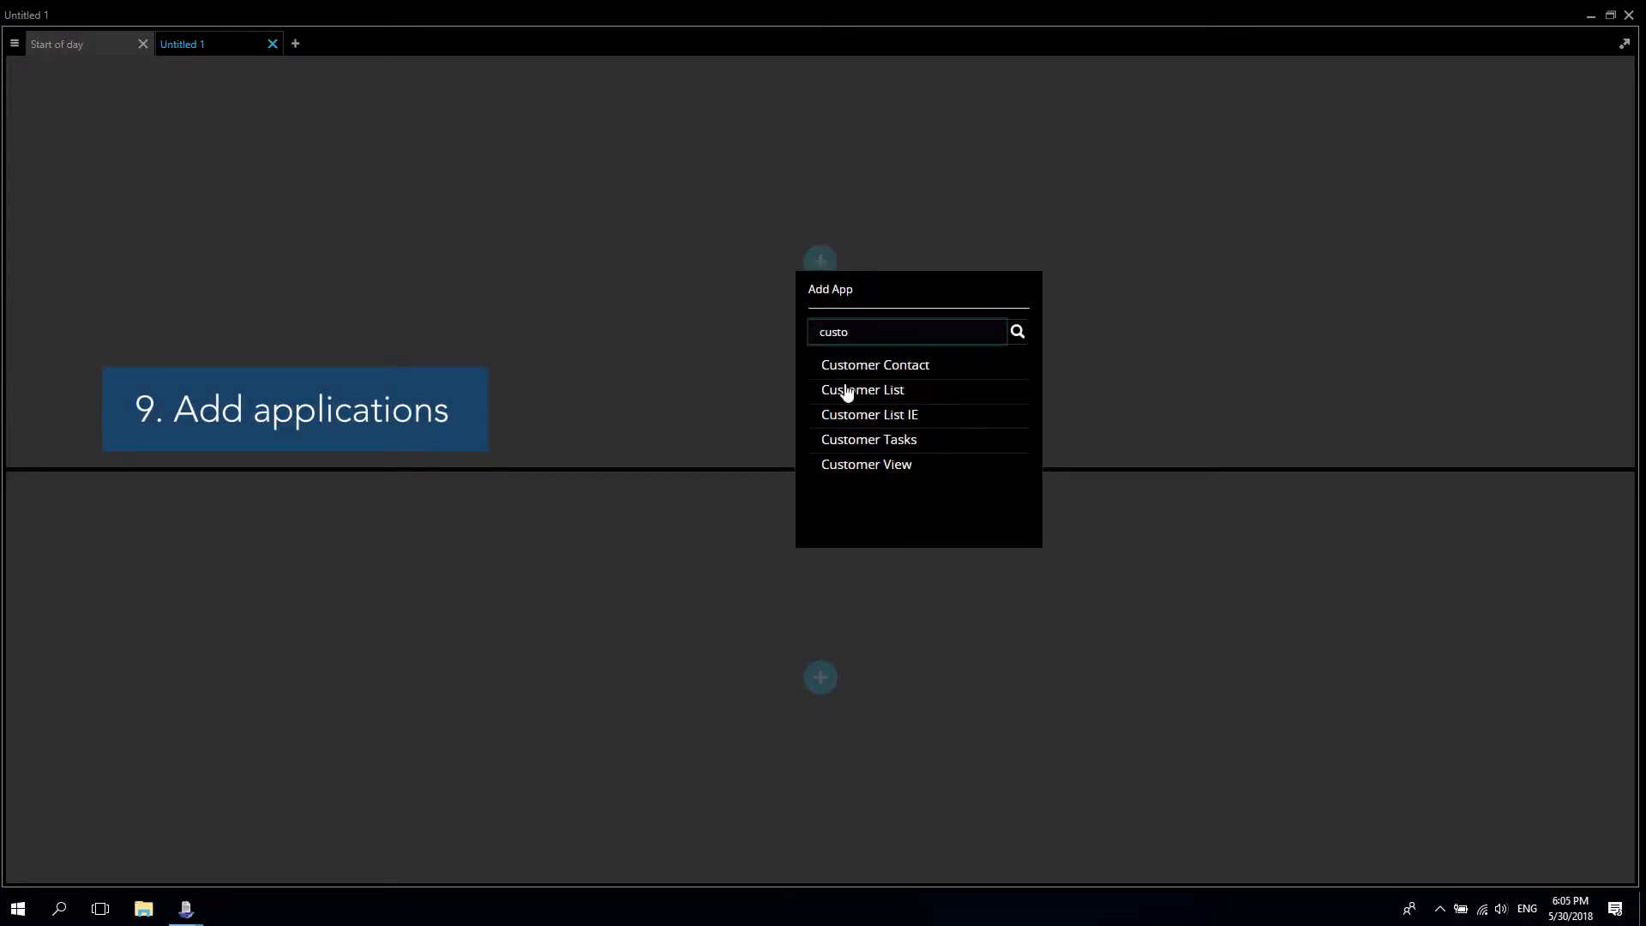
left_click(866, 464)
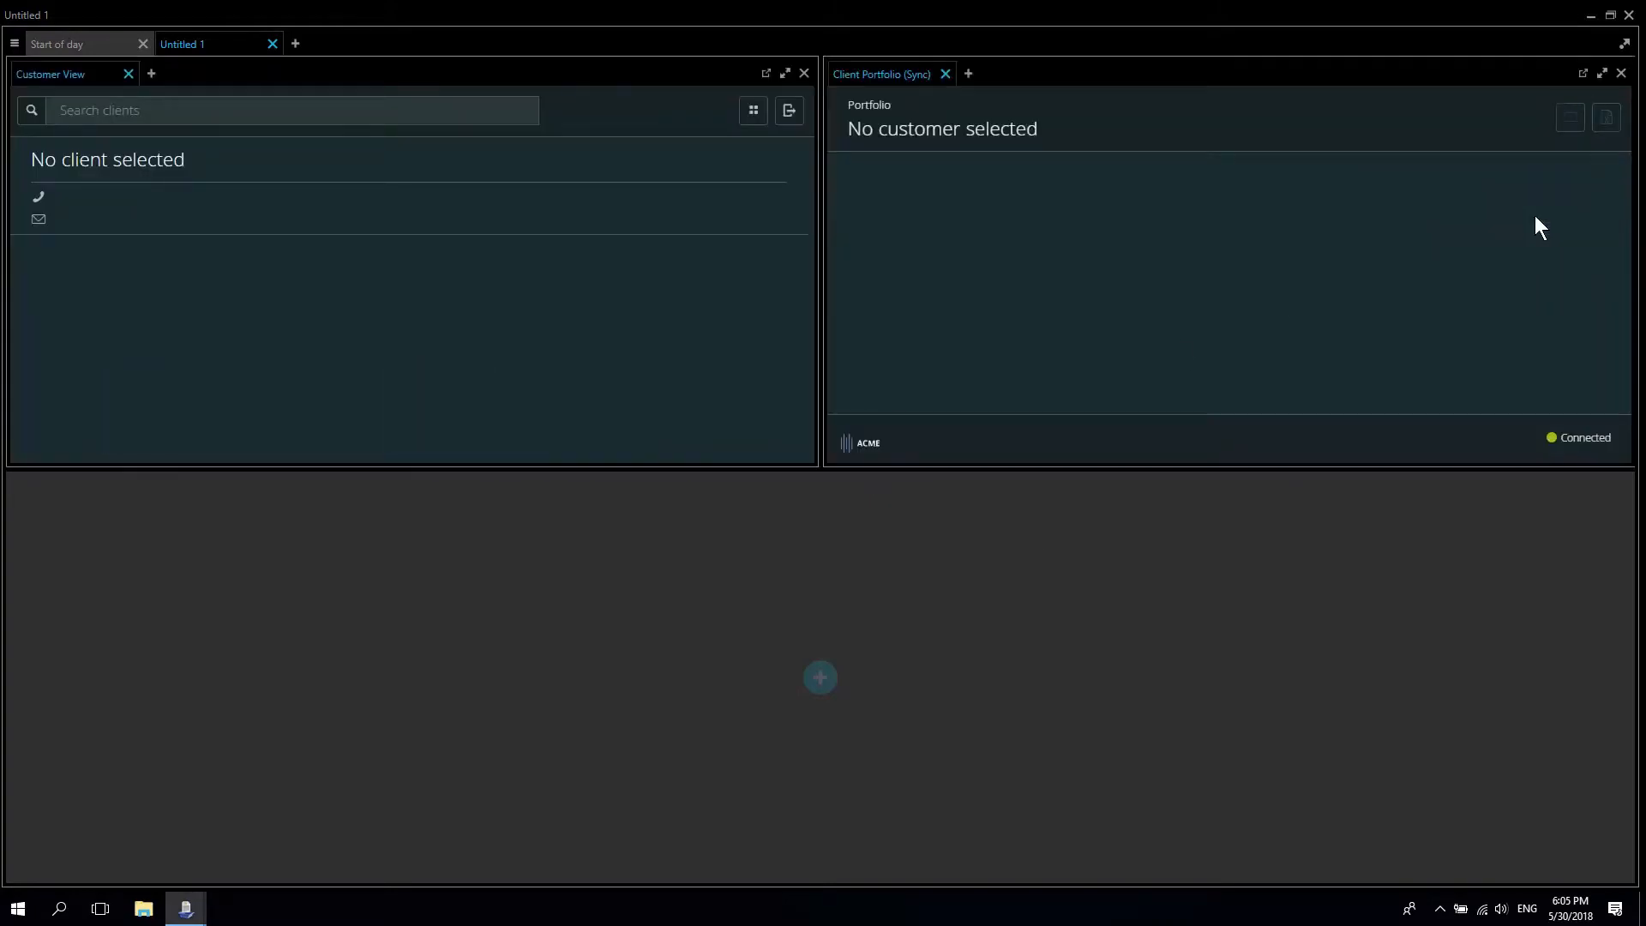
type("ve")
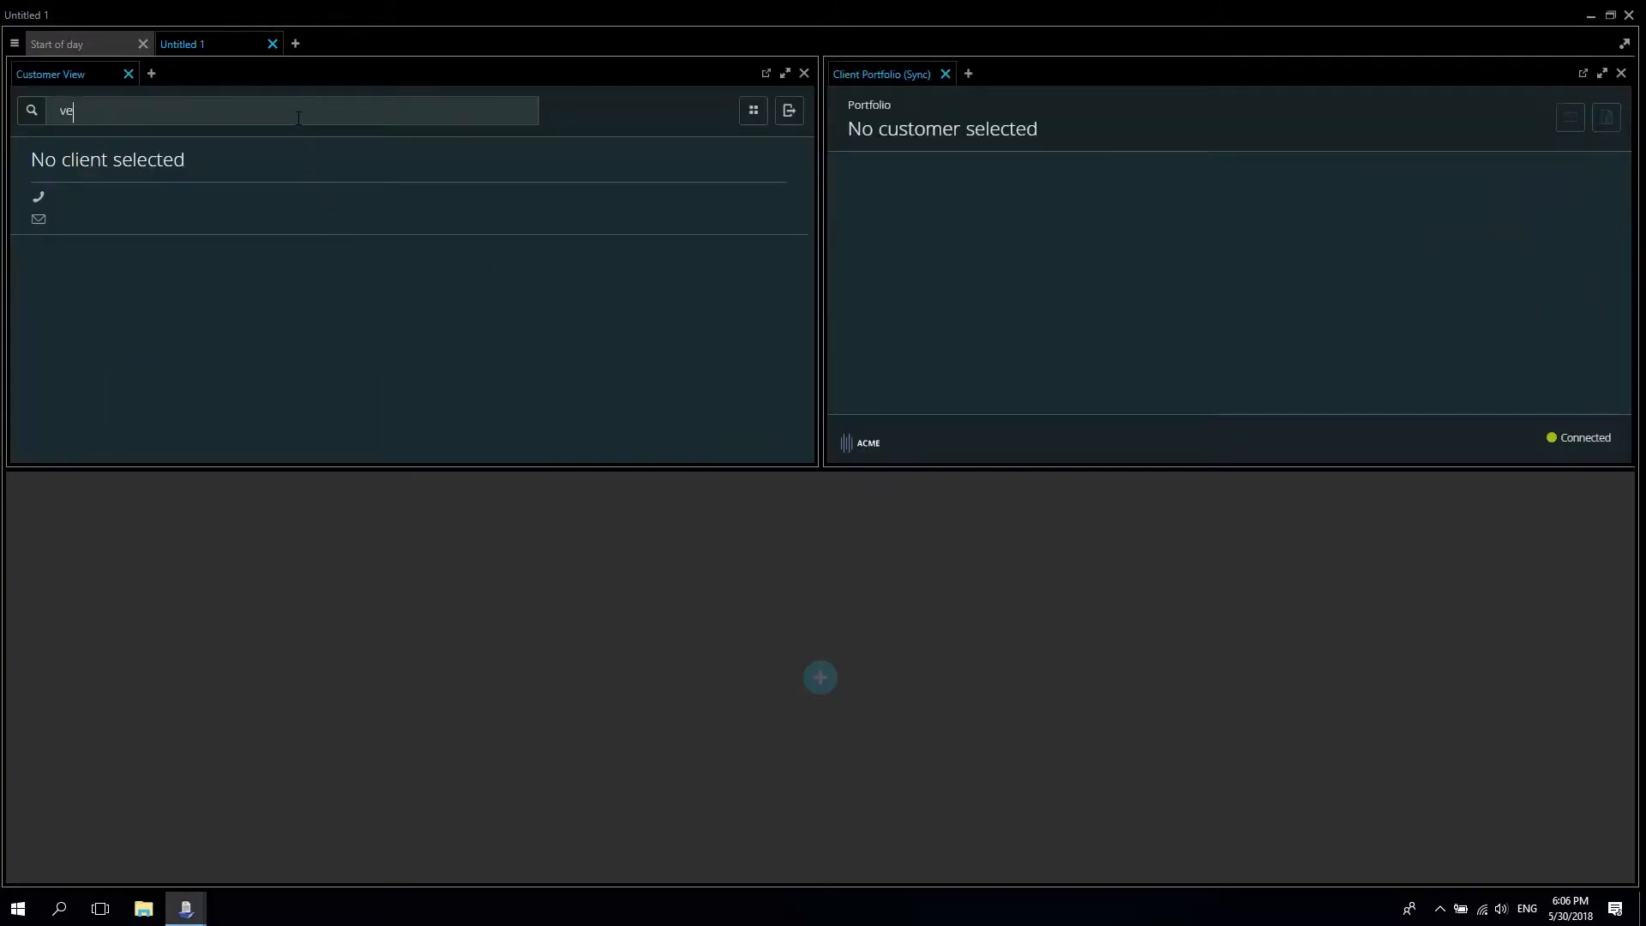
type("Vernon Mullen")
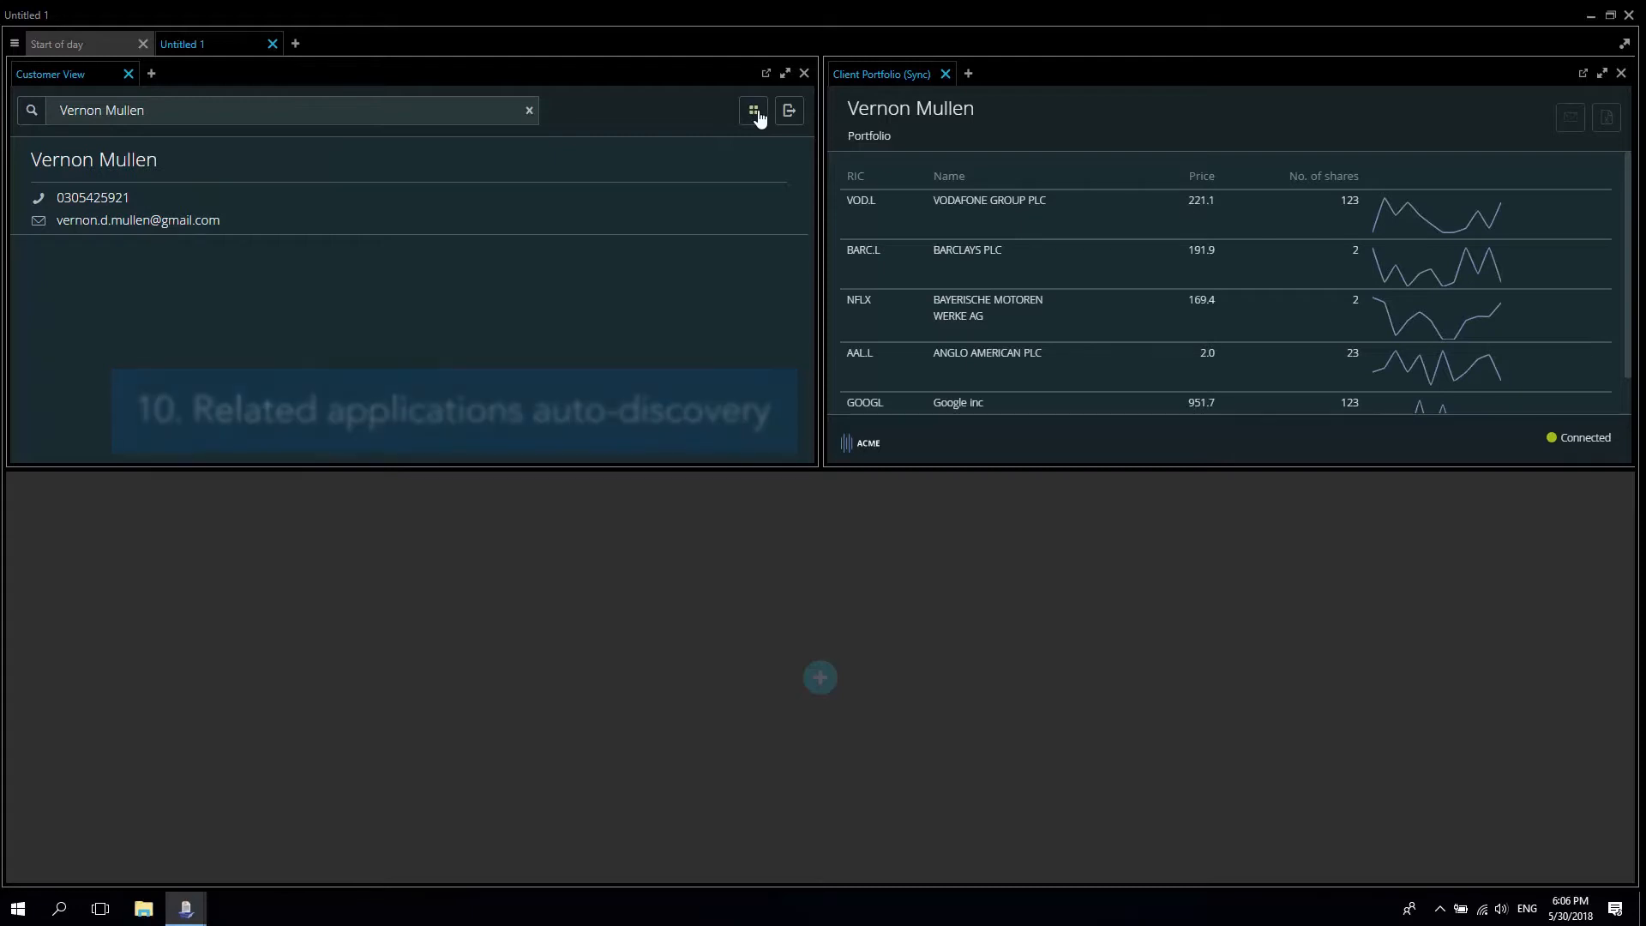
left_click(753, 111)
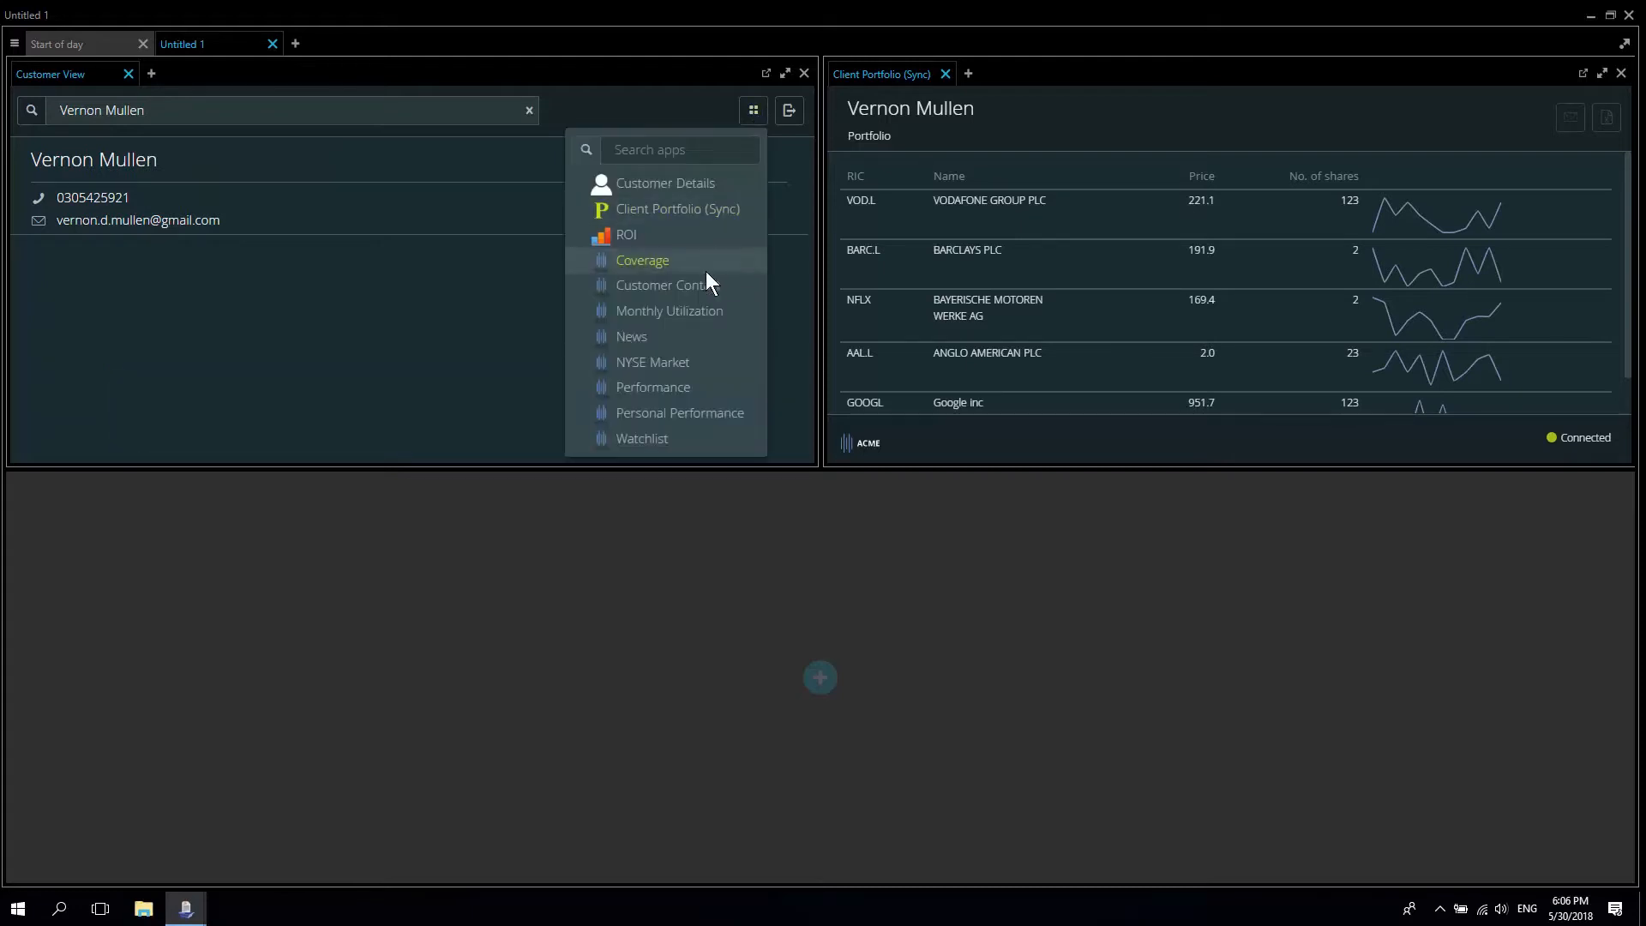
left_click(668, 285)
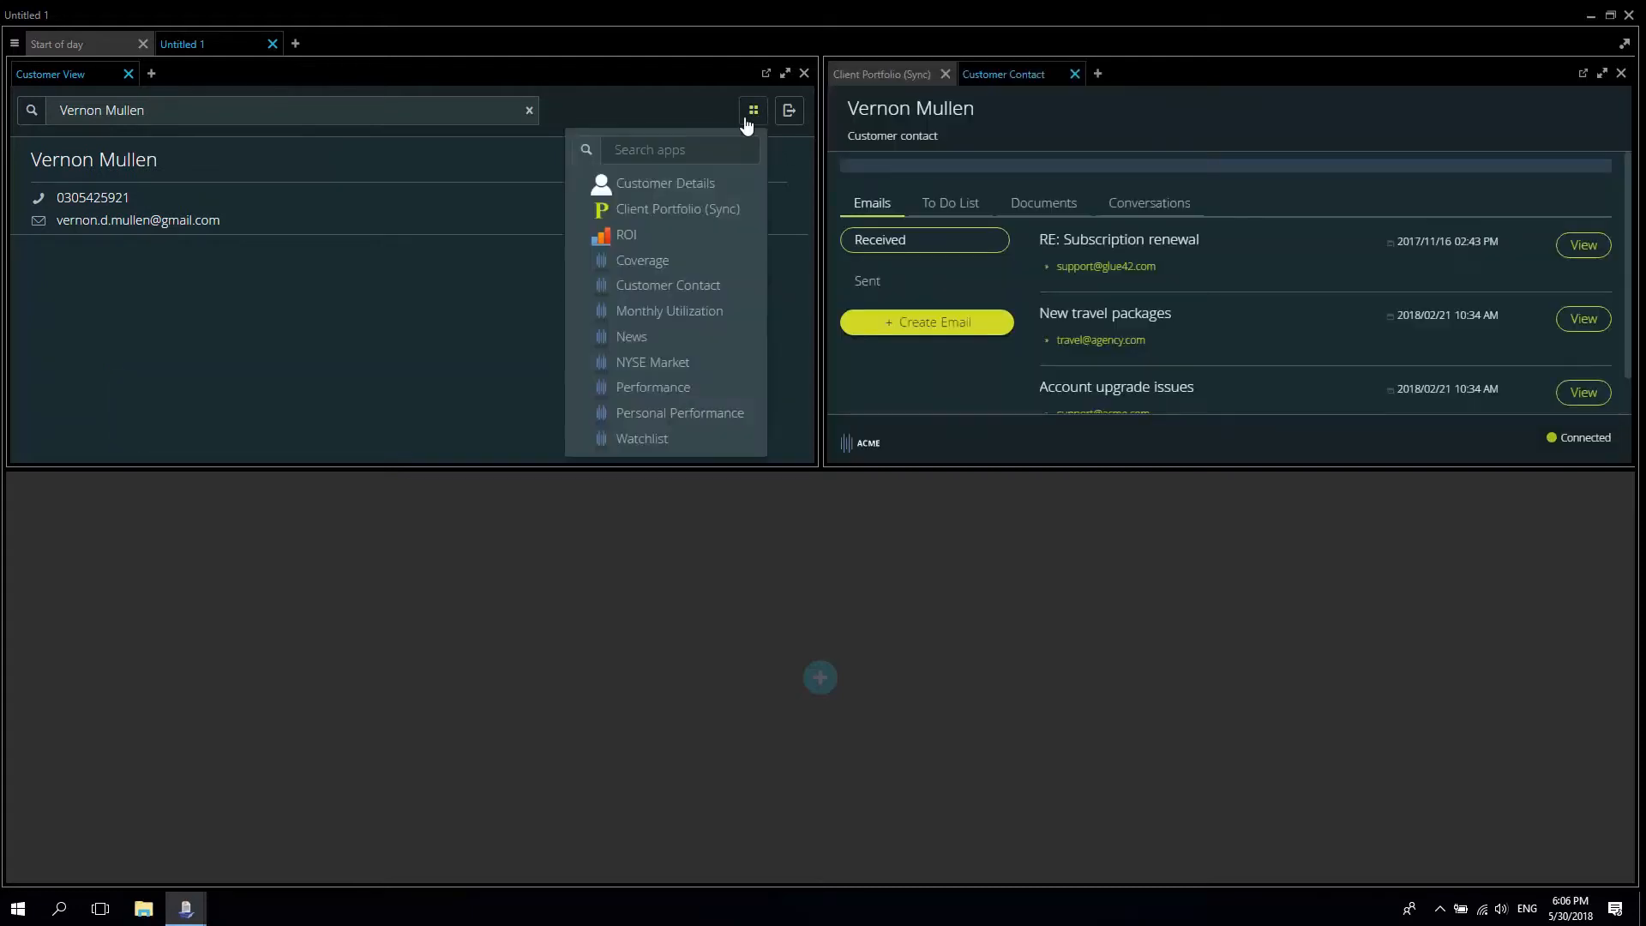
left_click(626, 234)
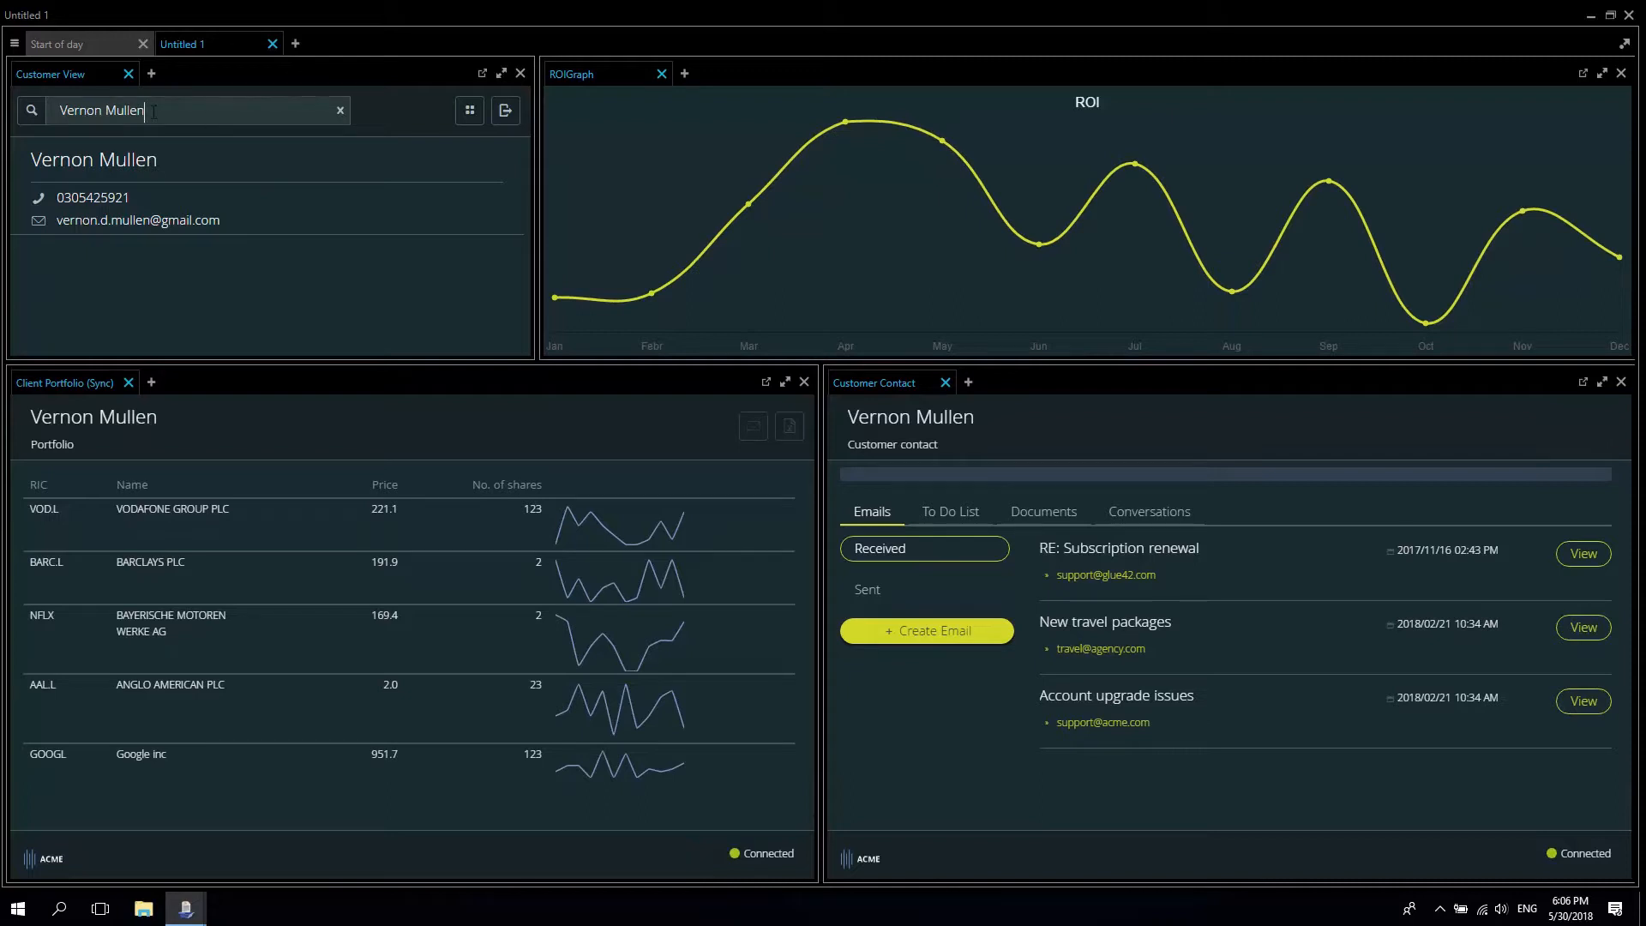
type("sutt")
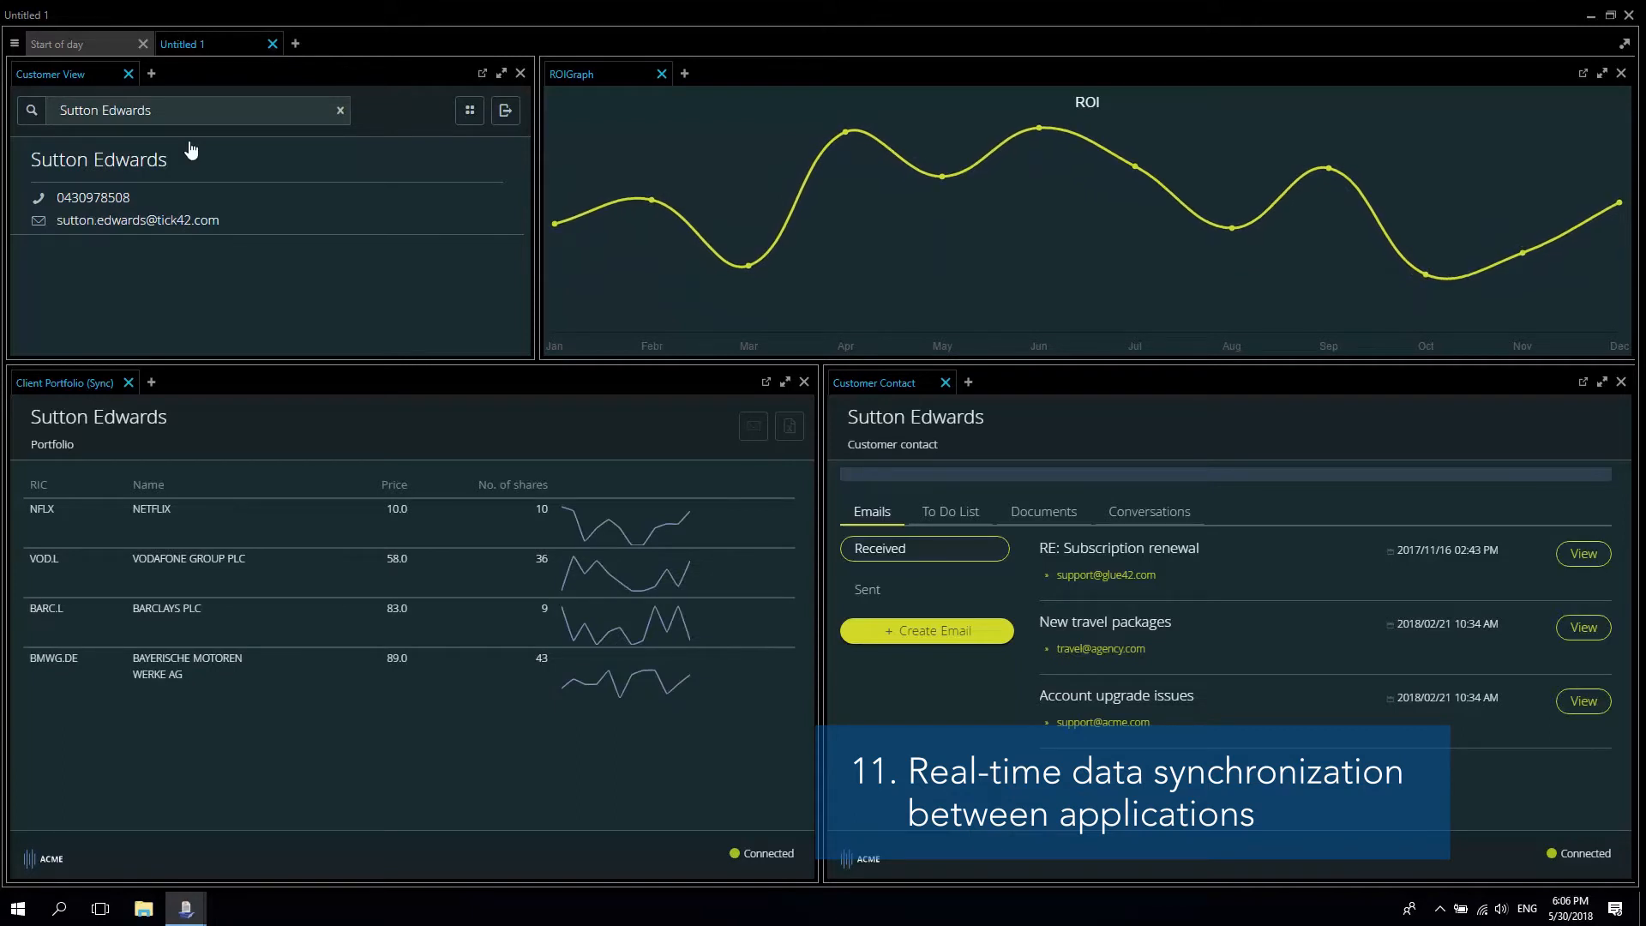
left_click(468, 109)
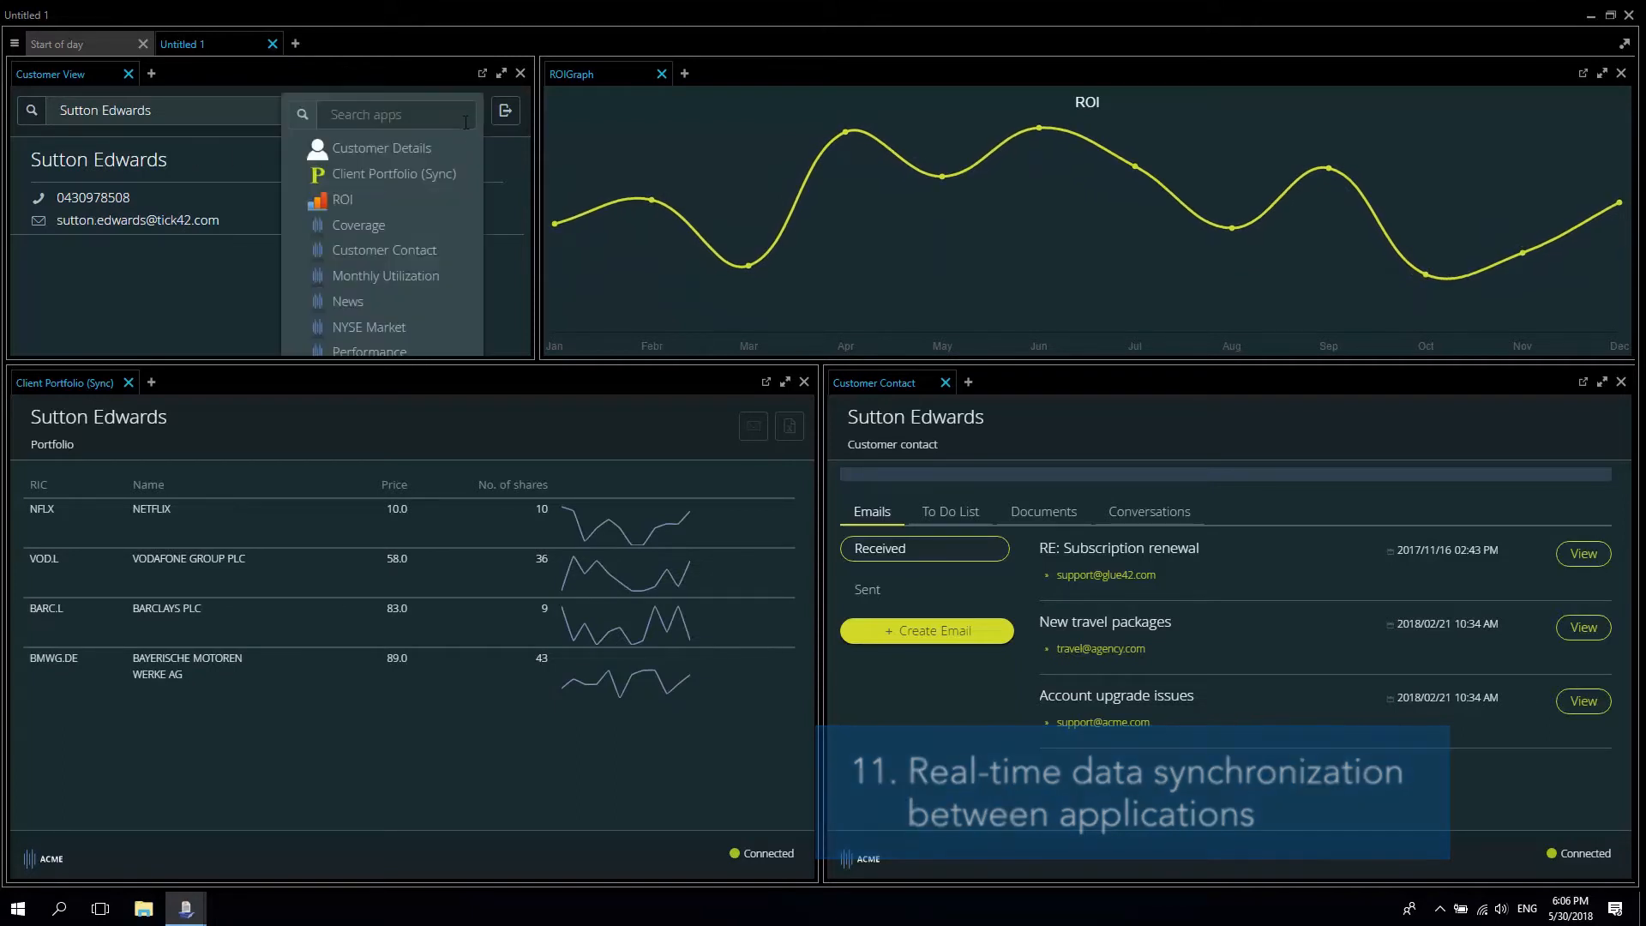
left_click(359, 224)
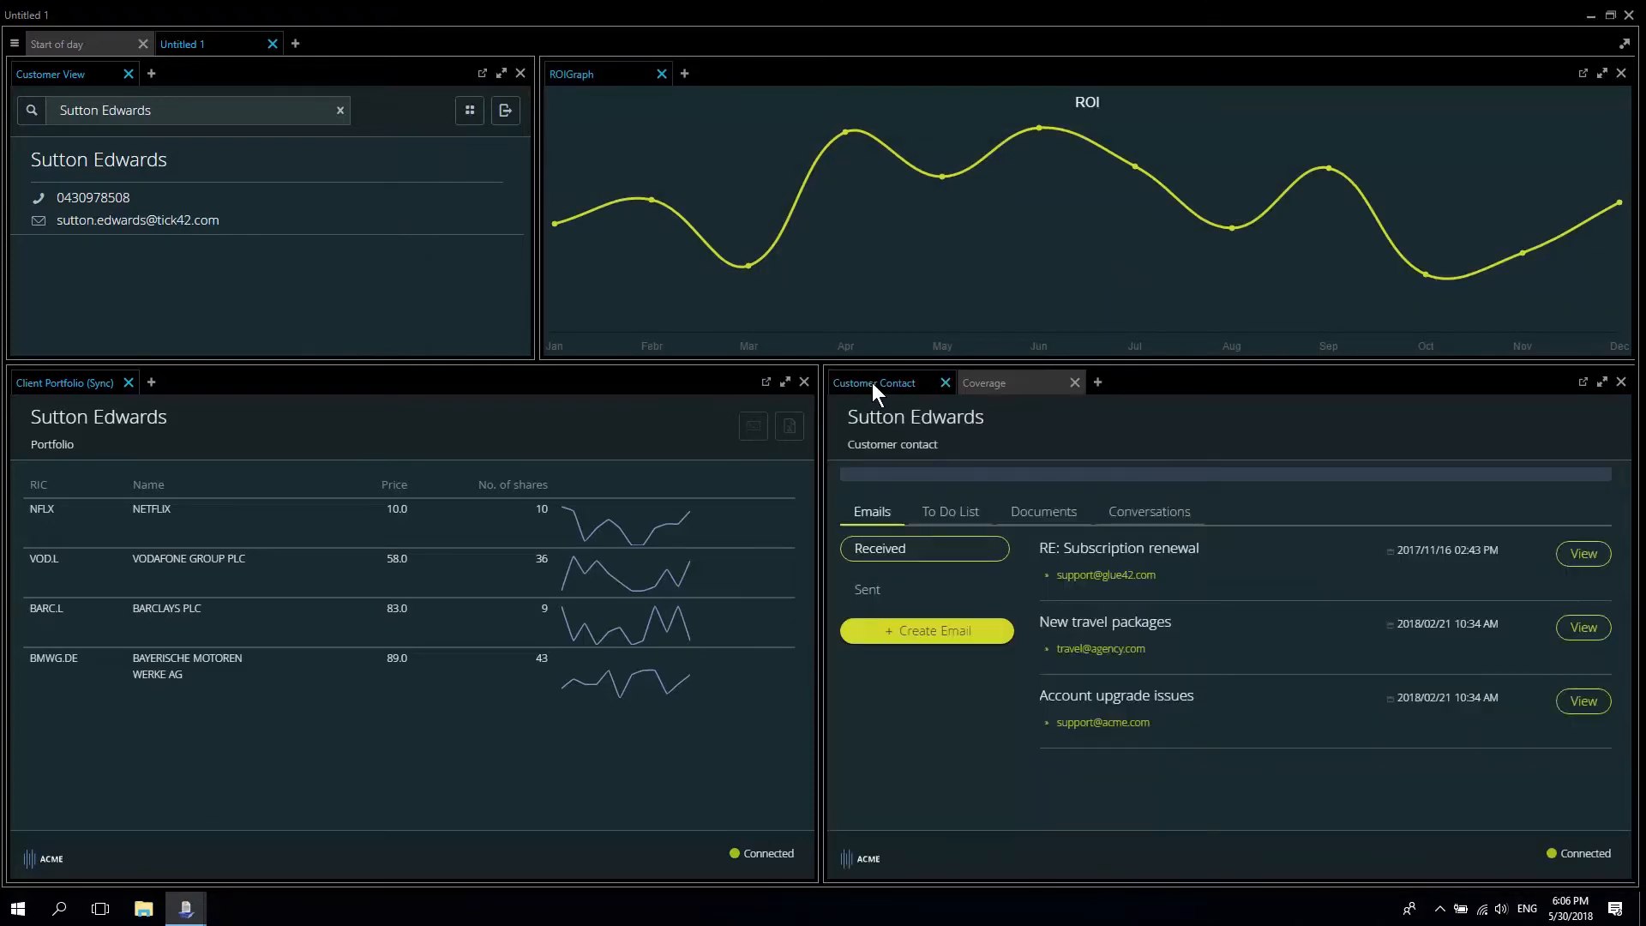
mouse_move(204, 61)
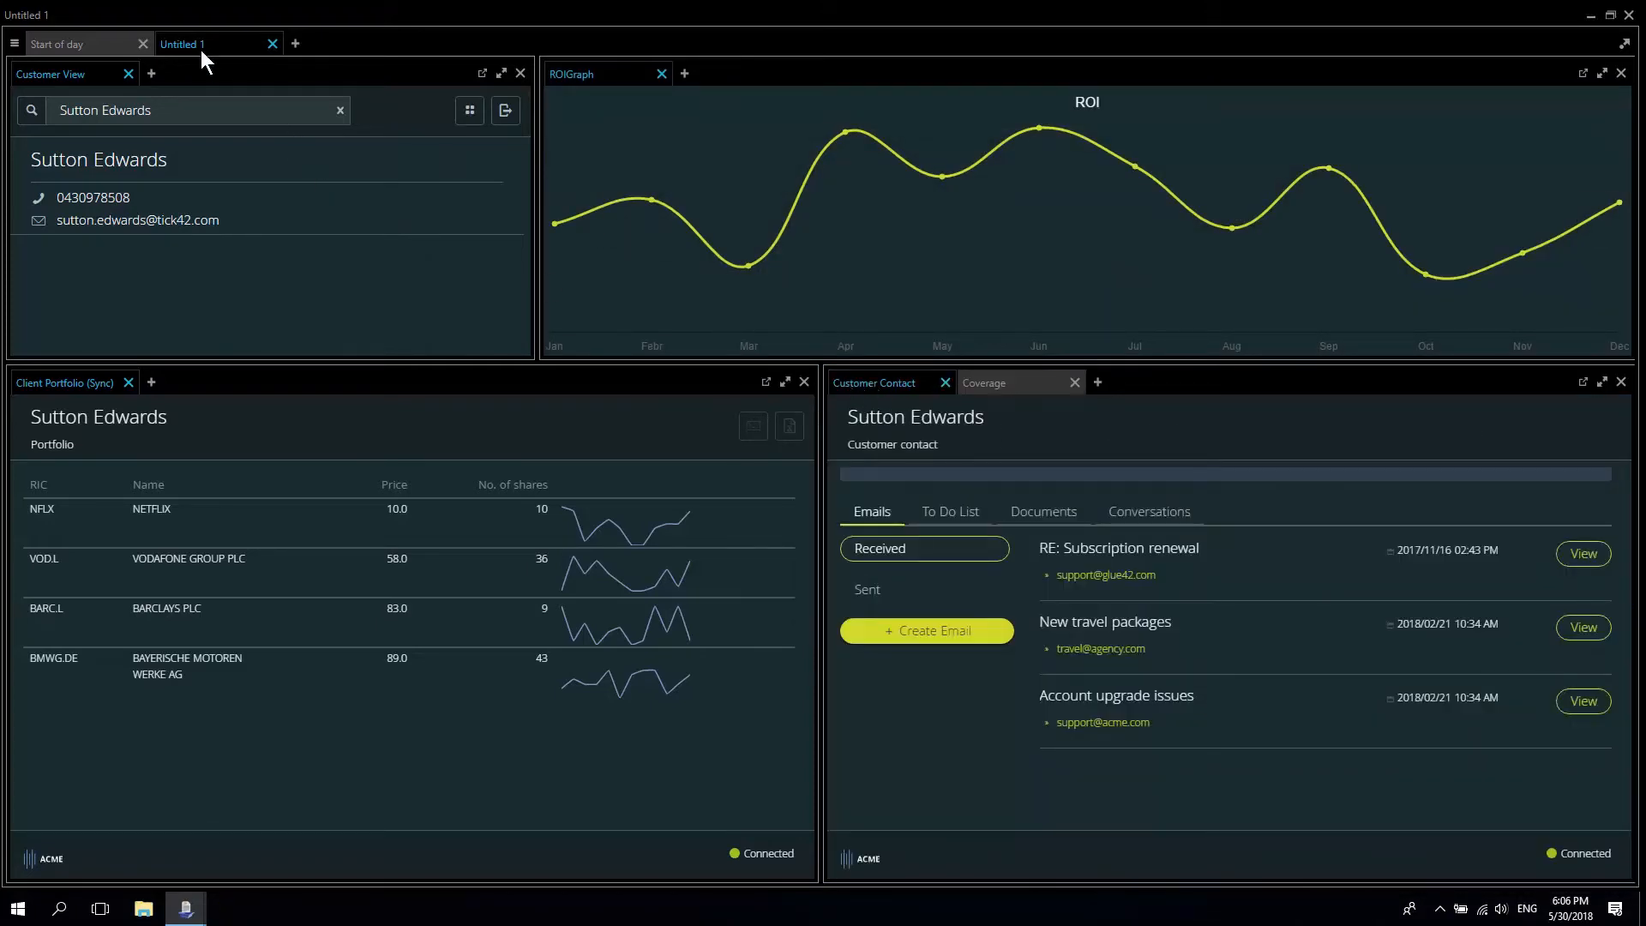
- Save the workspace as 'Customer view' and dismiss the saved confirmation
type("Cust")
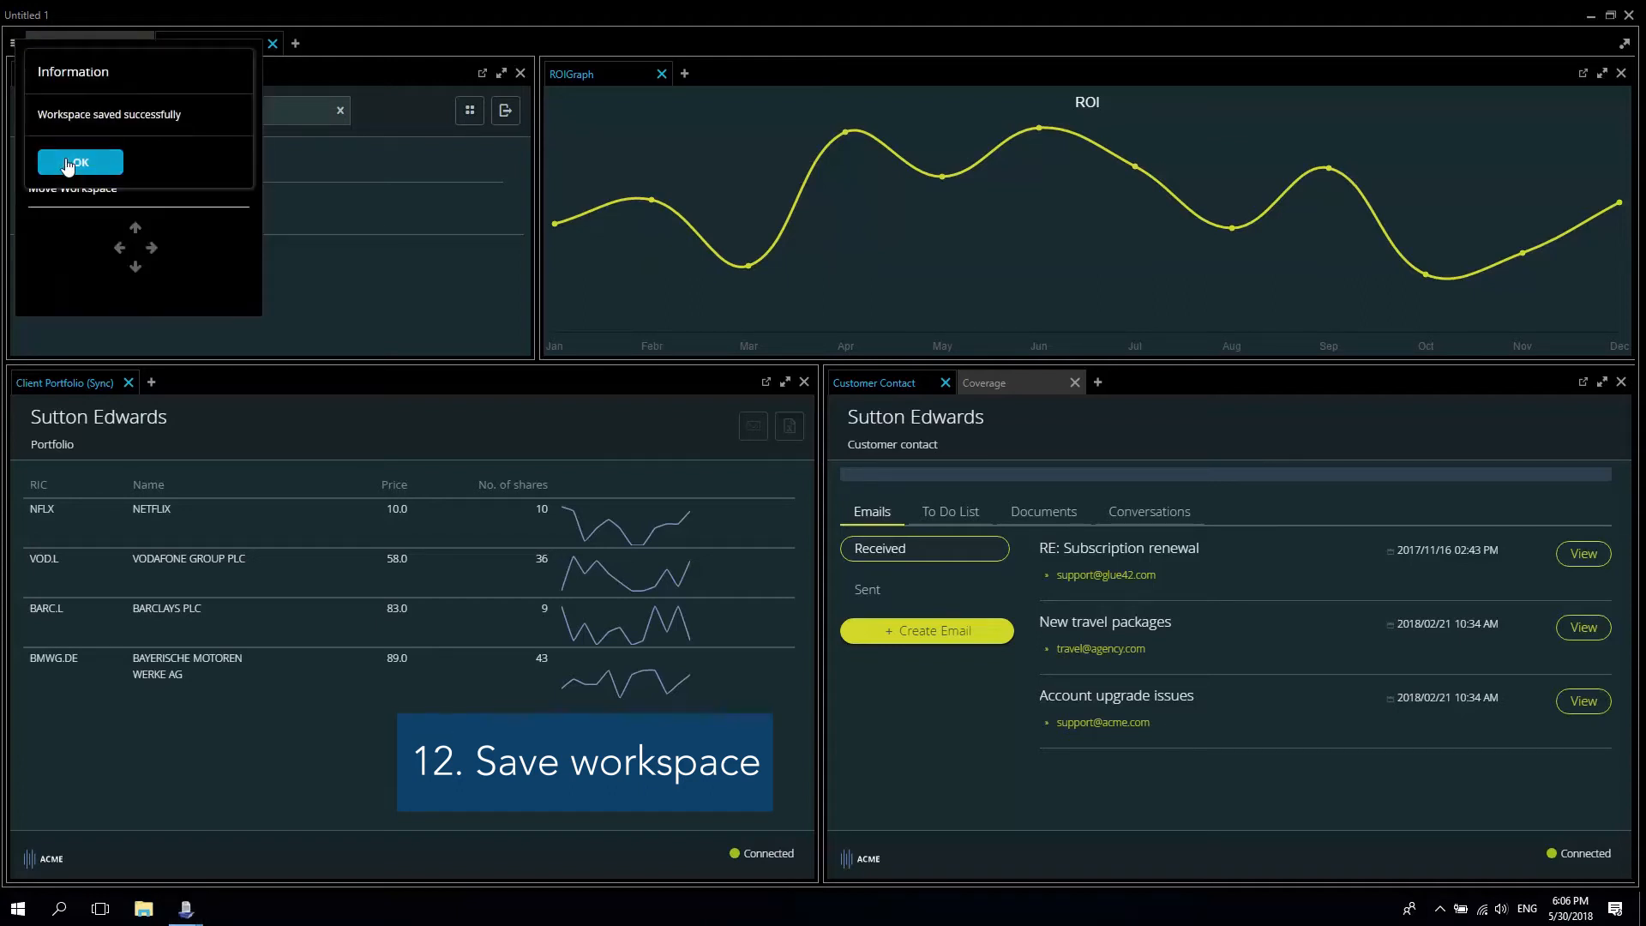
left_click(80, 162)
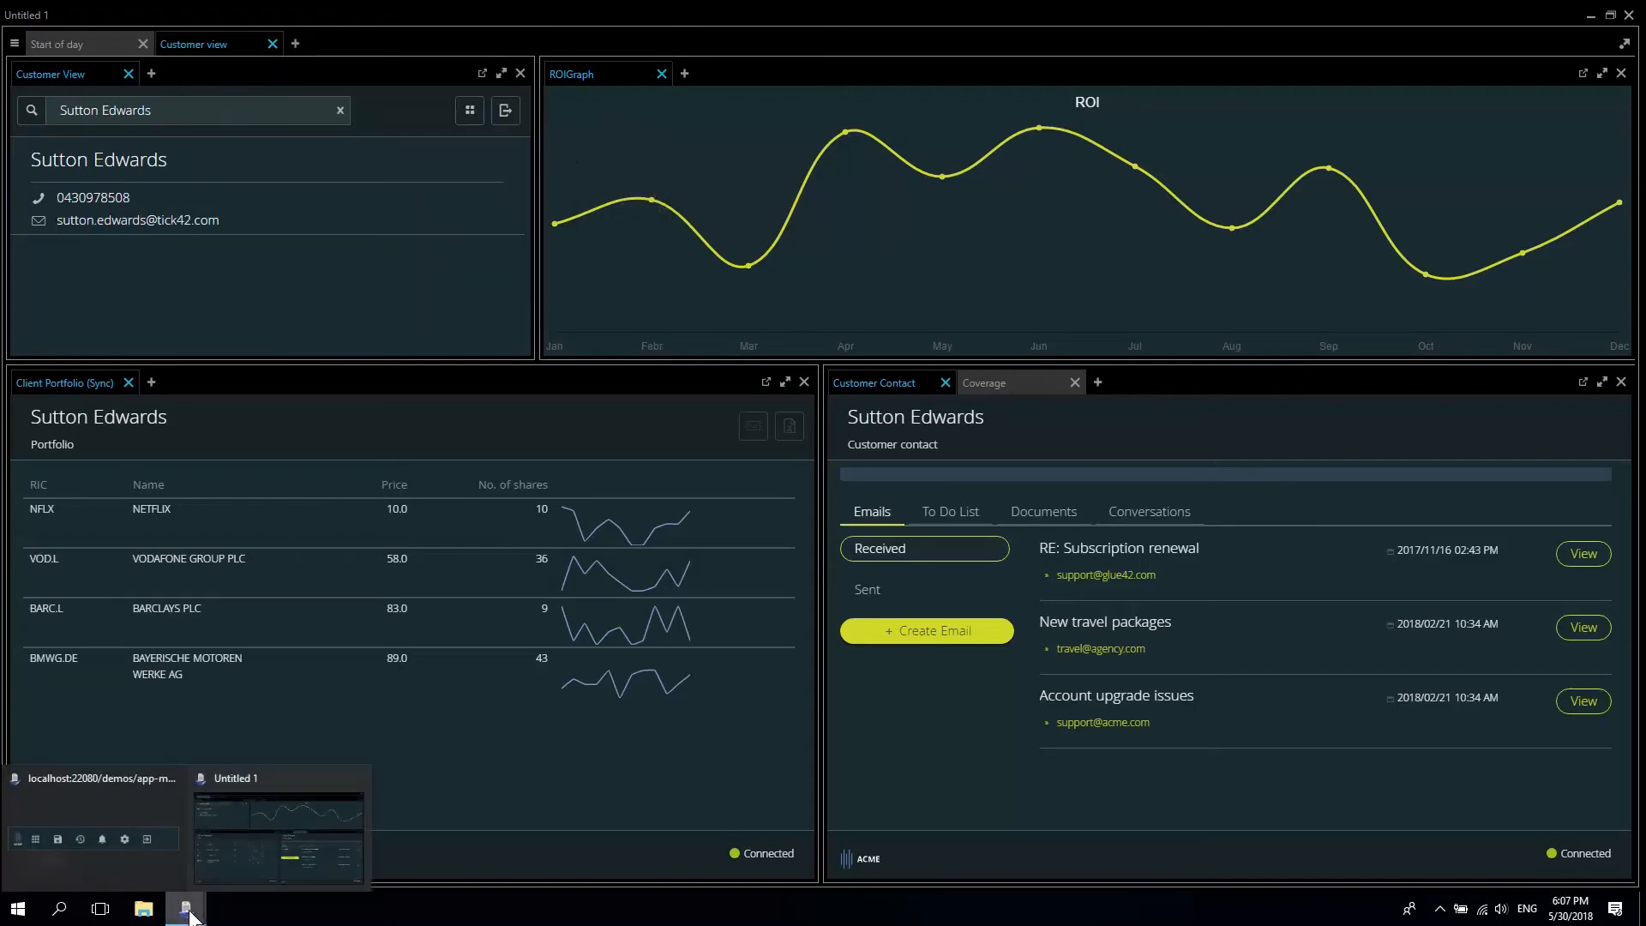
mouse_move(216, 850)
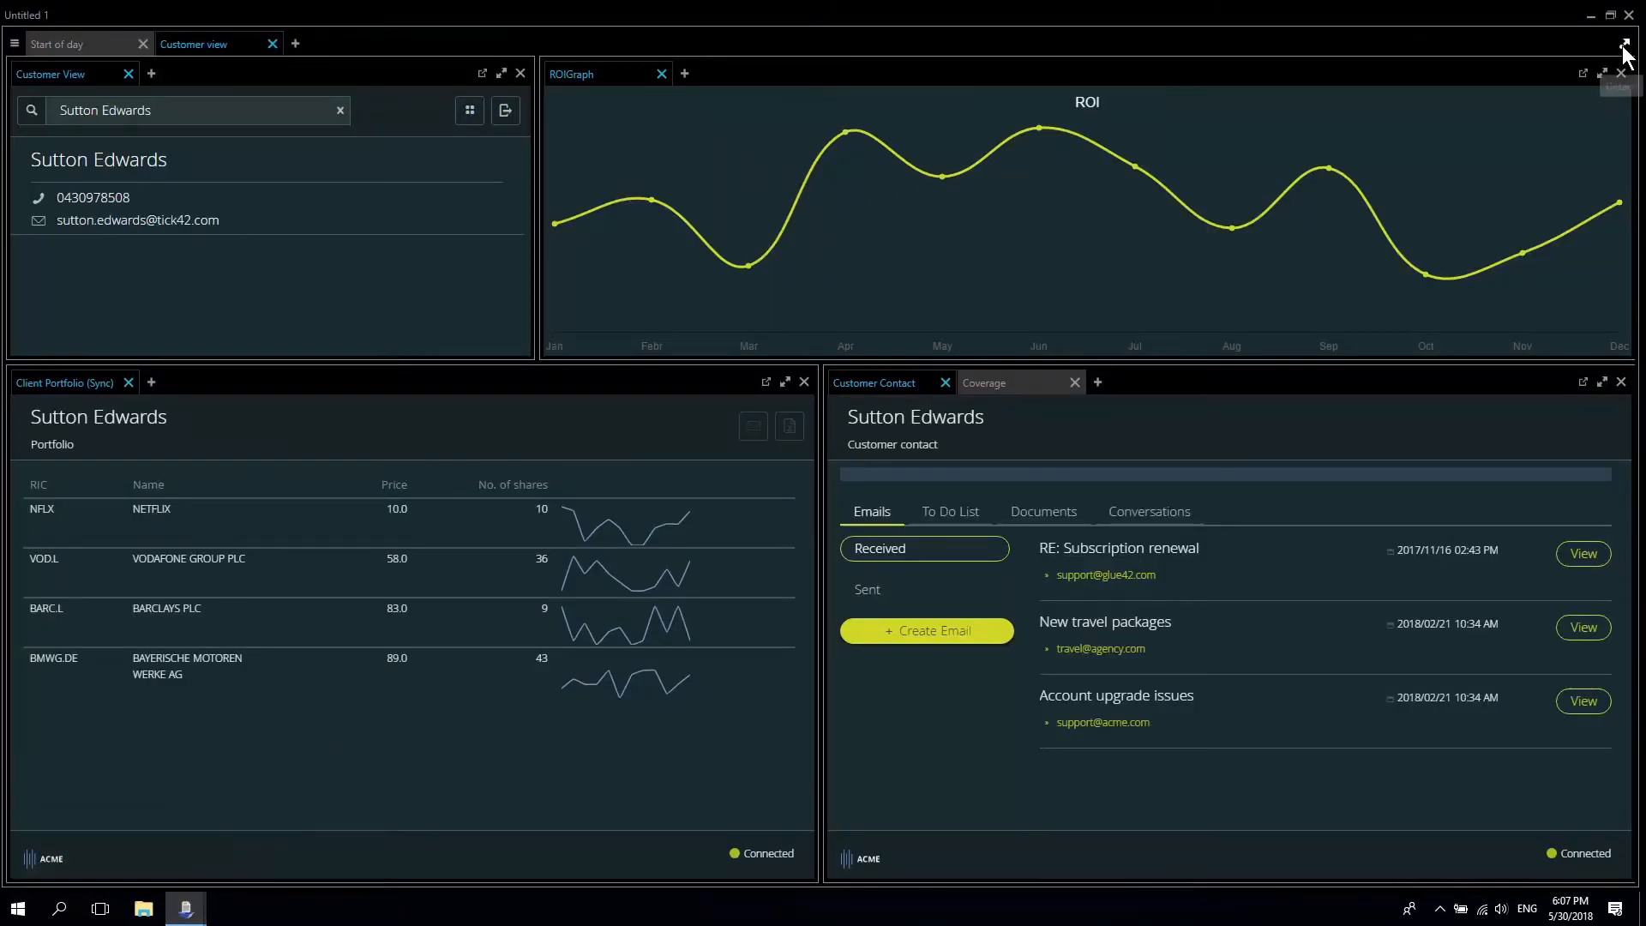
- Detach the Customer view workspace into a separate window from Start of day
left_click(1622, 48)
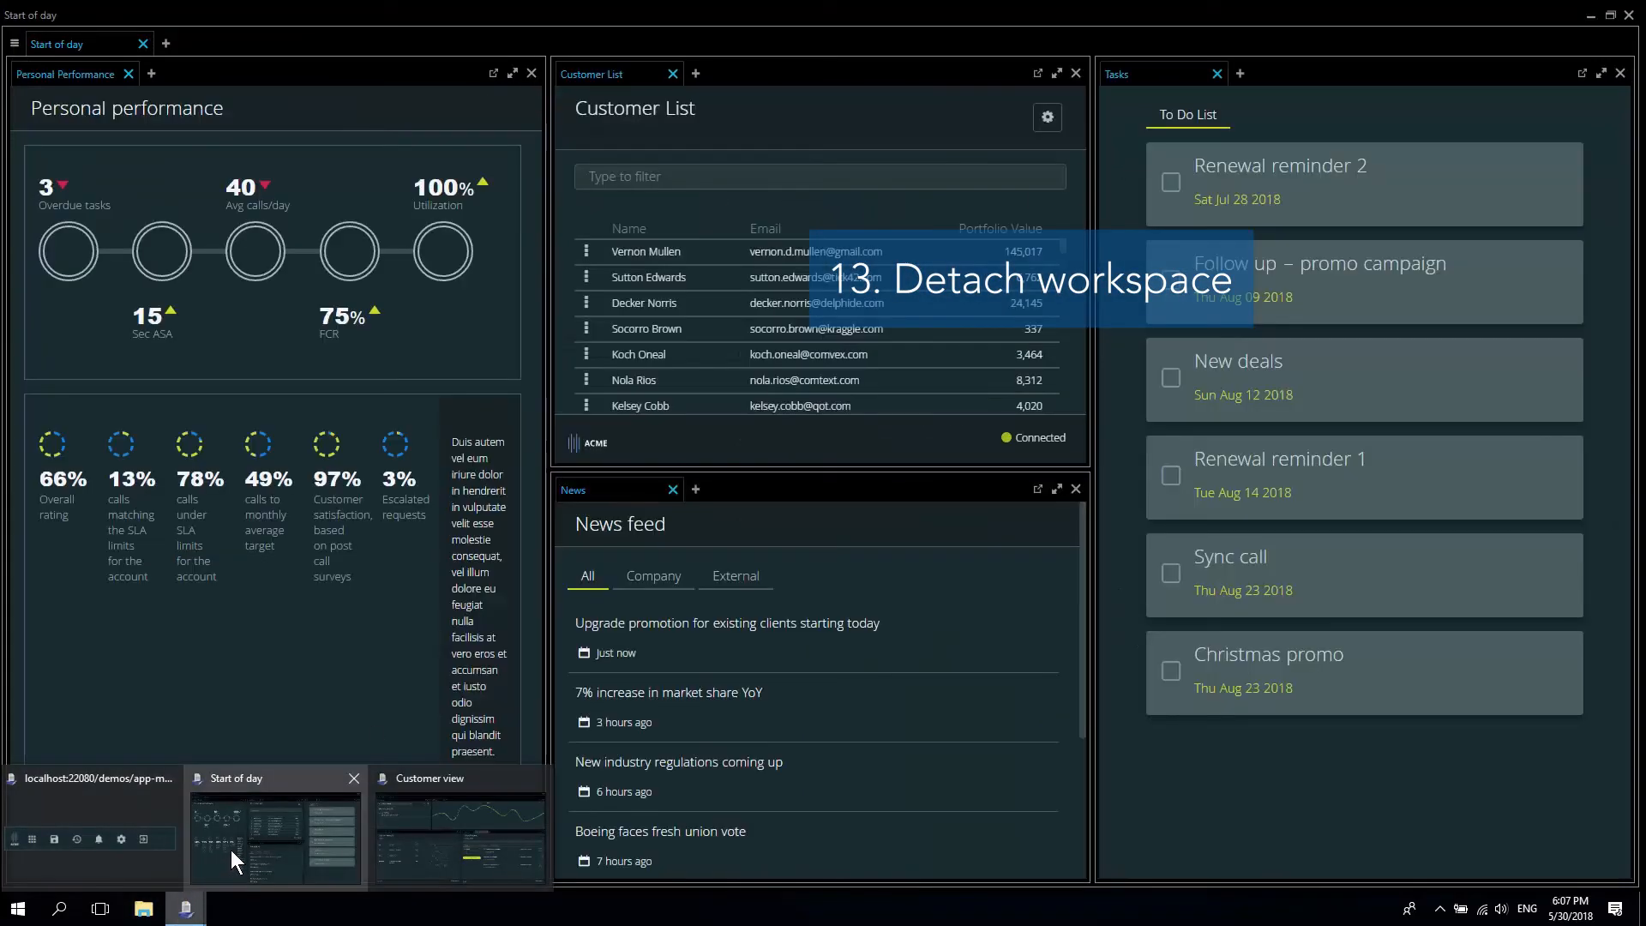
mouse_move(325, 838)
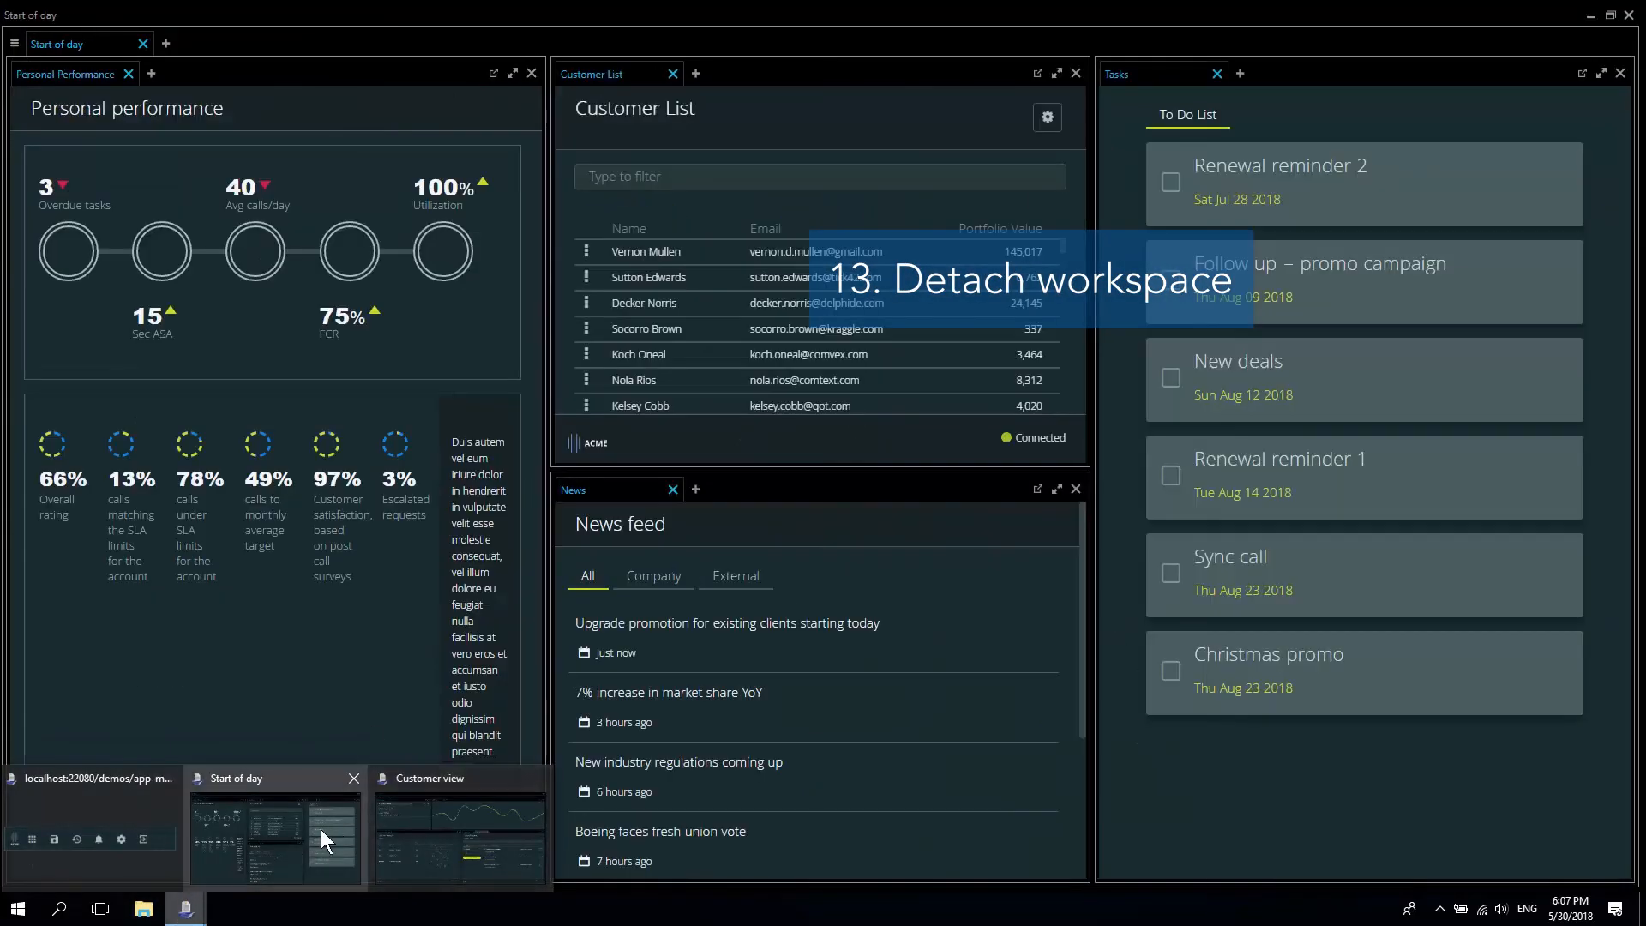